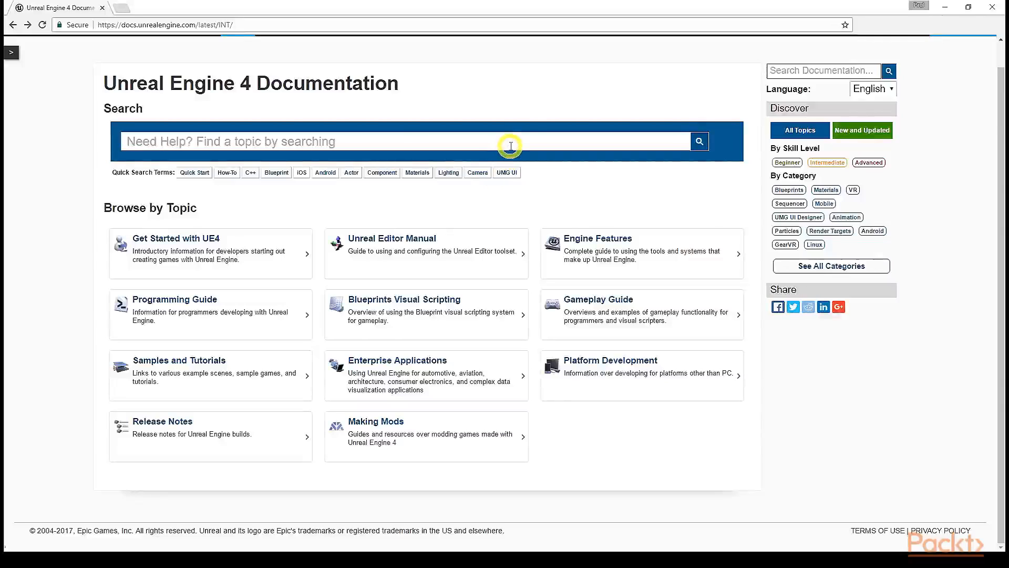
mouse_move(532, 135)
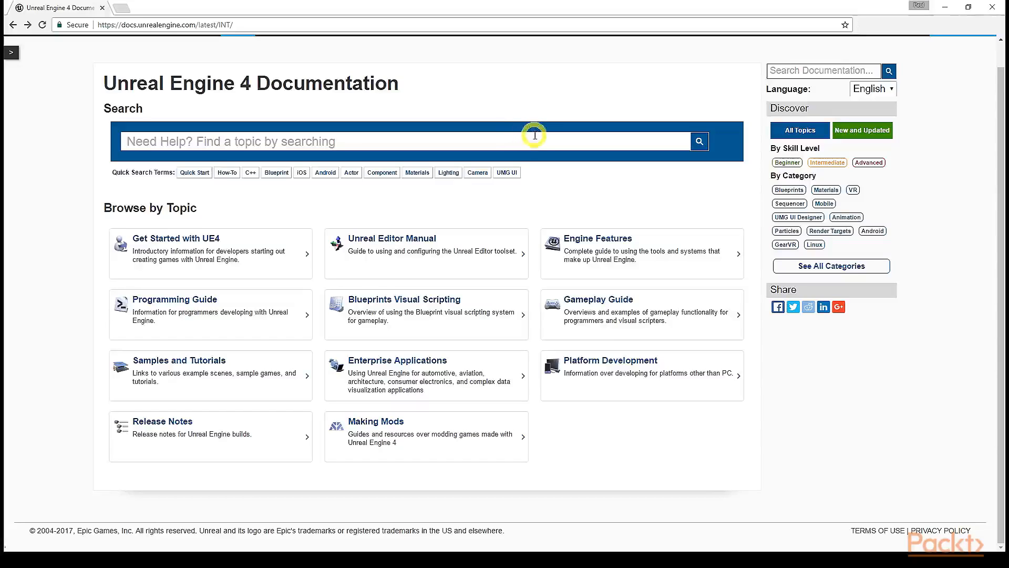
mouse_move(537, 130)
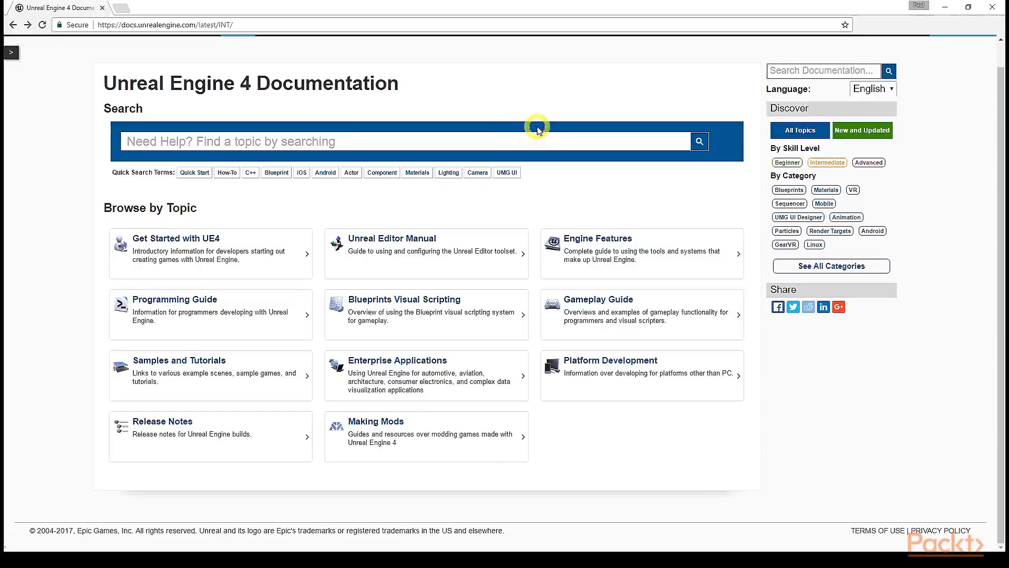
mouse_move(504, 51)
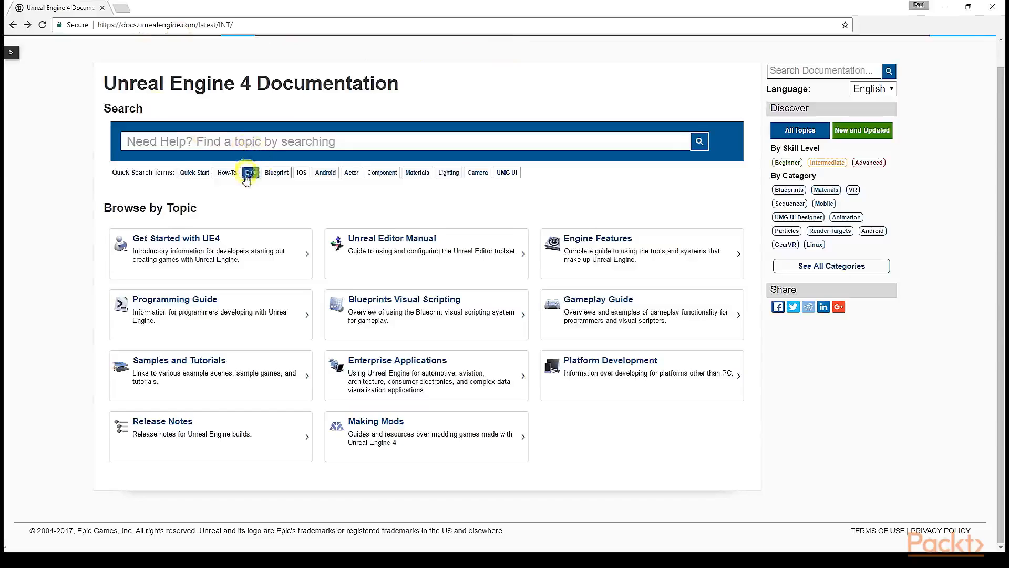
mouse_move(186, 251)
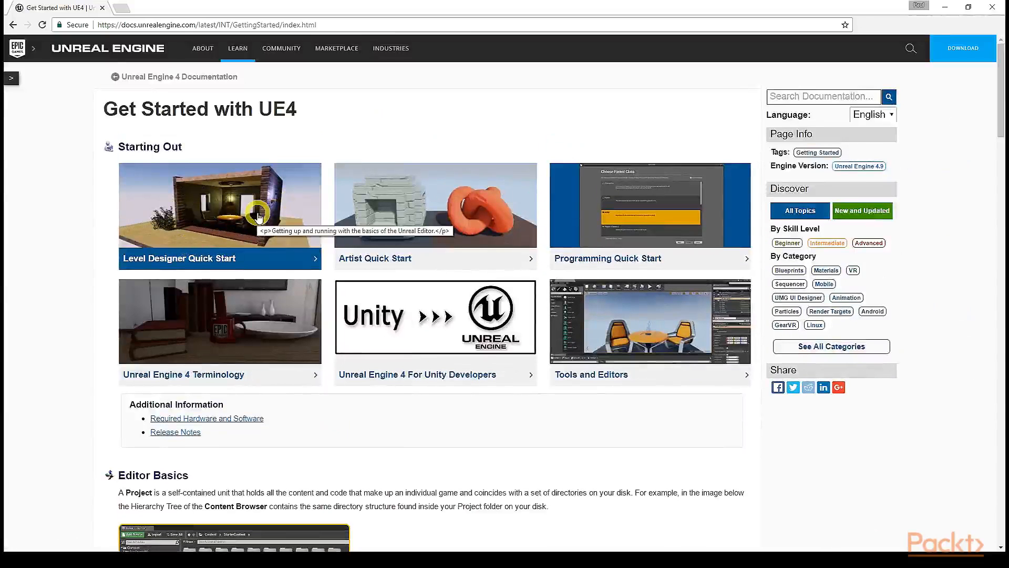
mouse_move(356, 196)
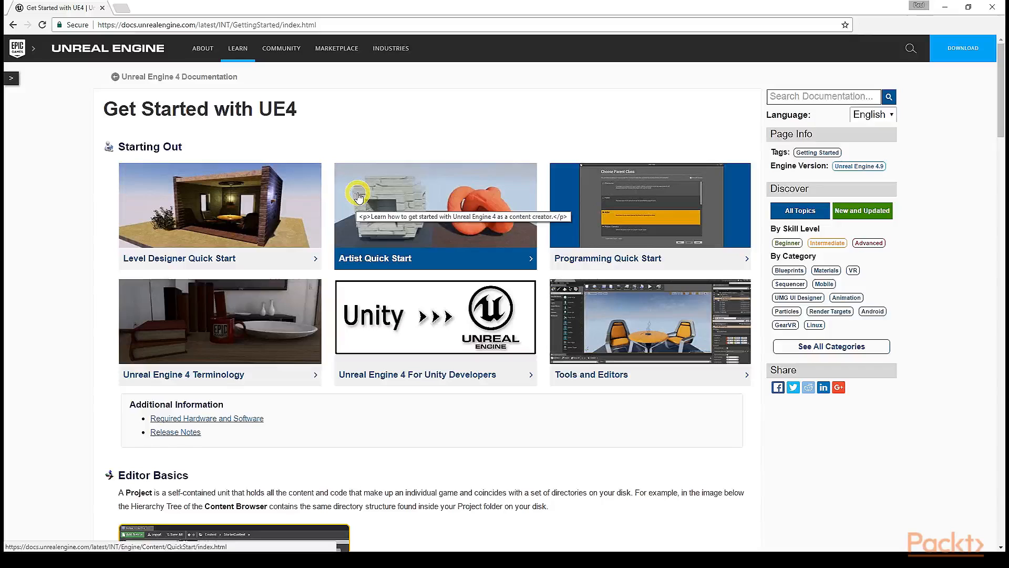
mouse_move(237, 313)
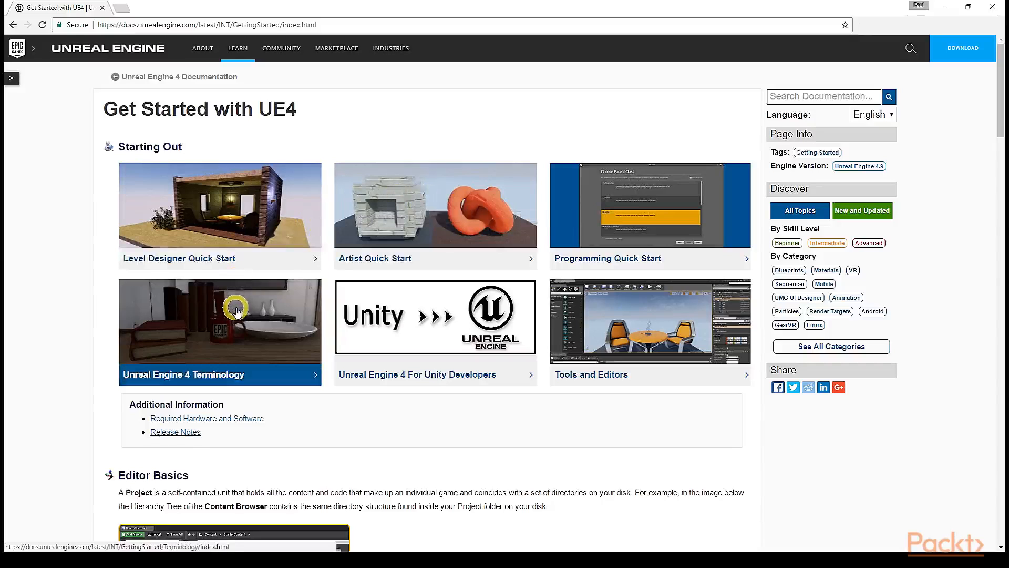
mouse_move(237, 313)
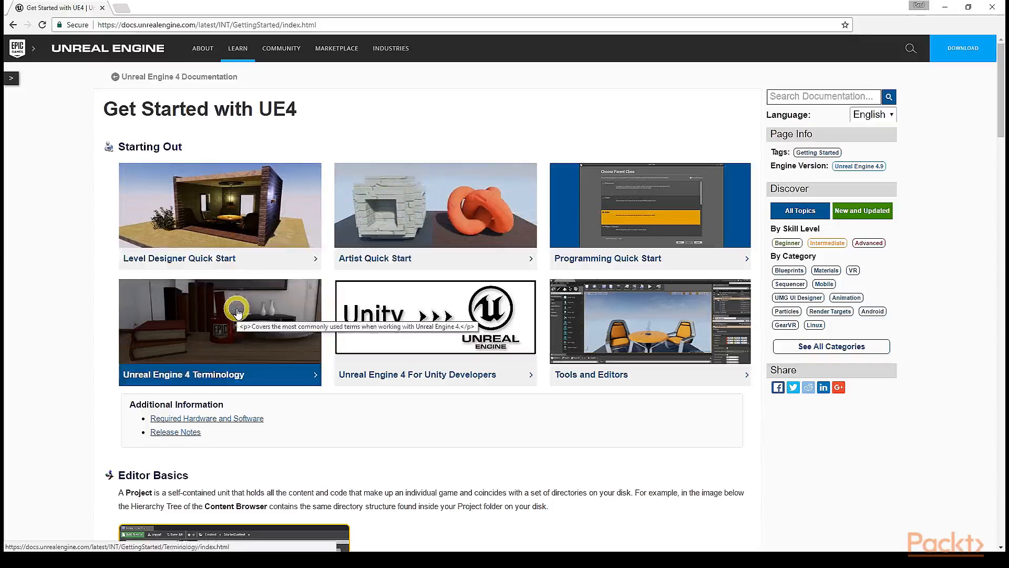
mouse_move(505, 331)
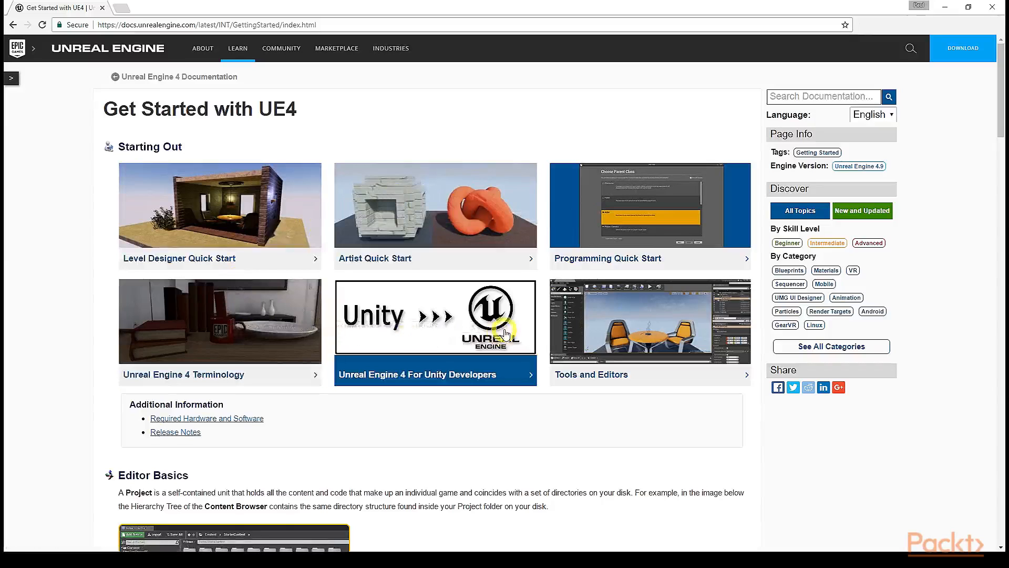
mouse_move(519, 330)
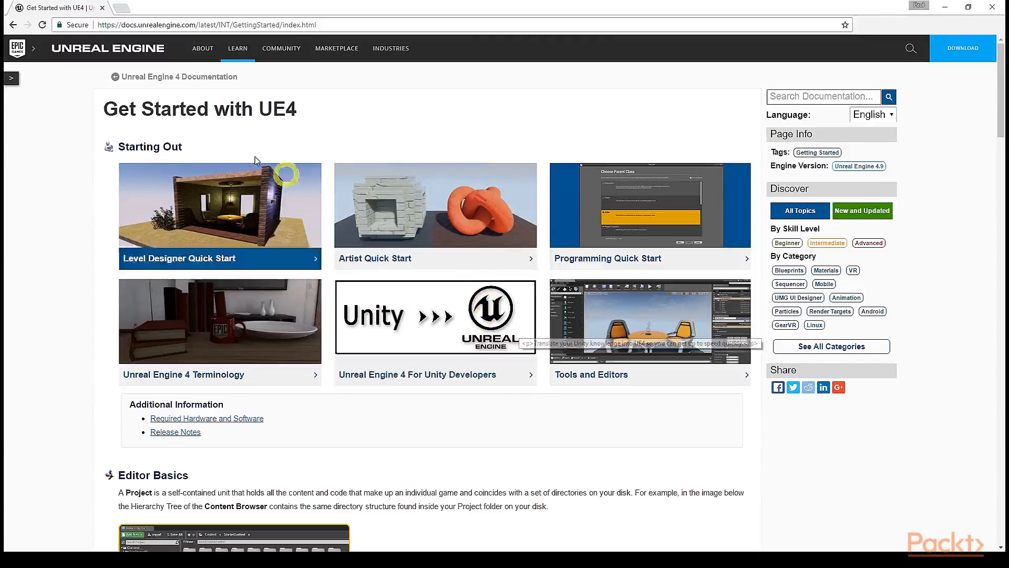
Step: Return to the Unreal Engine 4 Documentation home page via the breadcrumb link
left_click(178, 76)
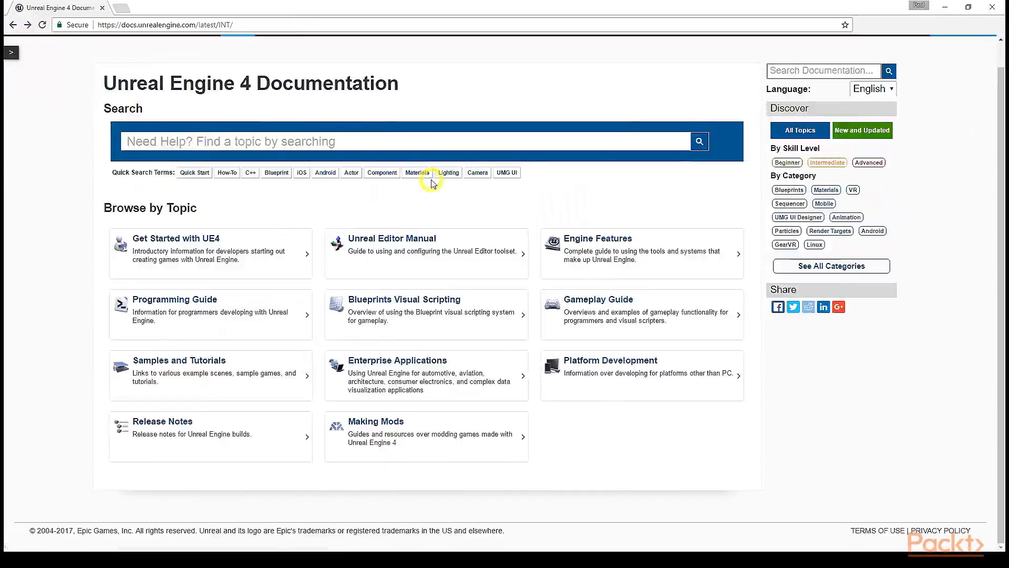
mouse_move(416, 171)
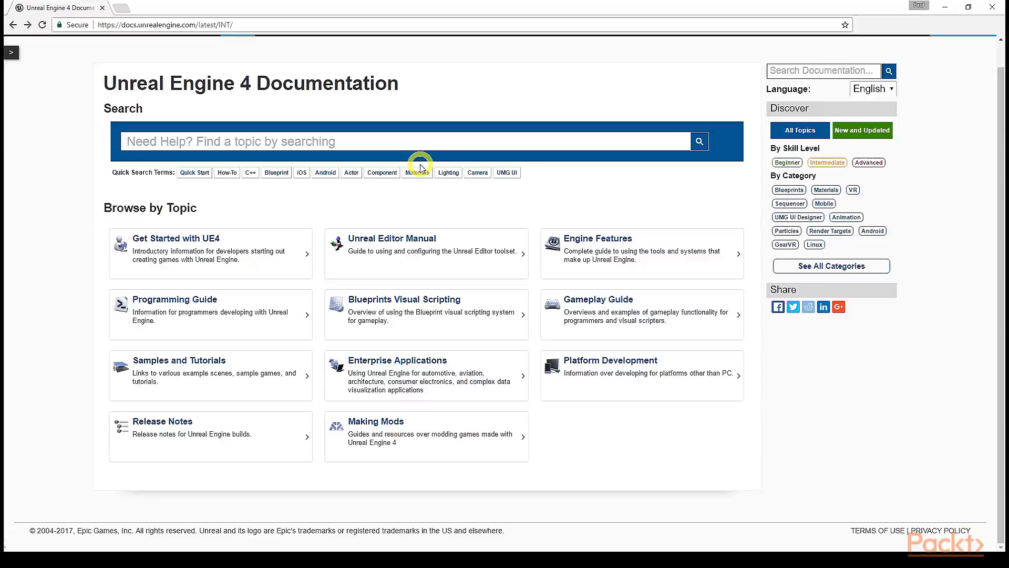
mouse_move(388, 98)
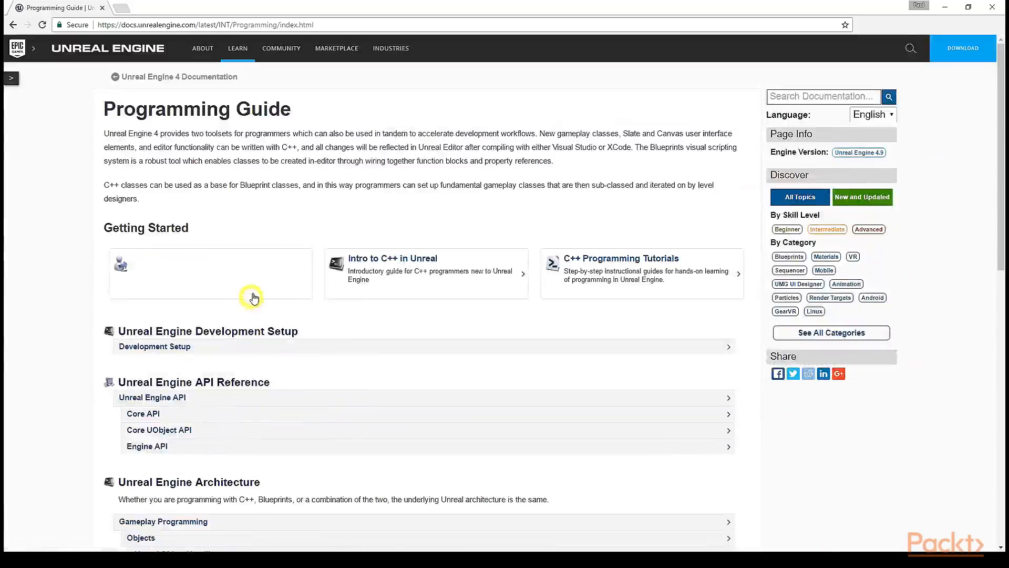
mouse_move(317, 206)
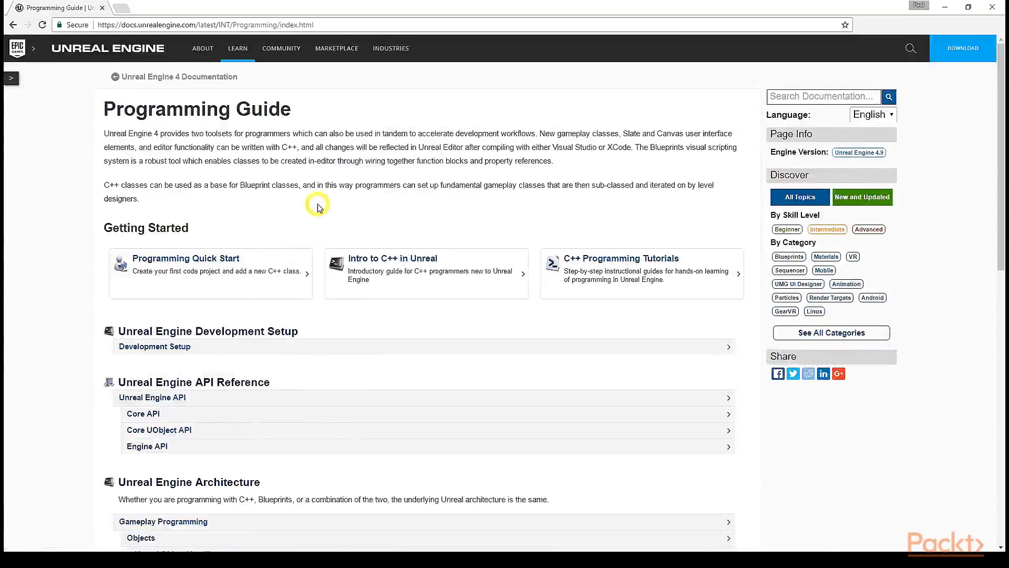
Step: Scroll the Programming Guide page to reveal its API reference and architecture topics
scroll("down", 3)
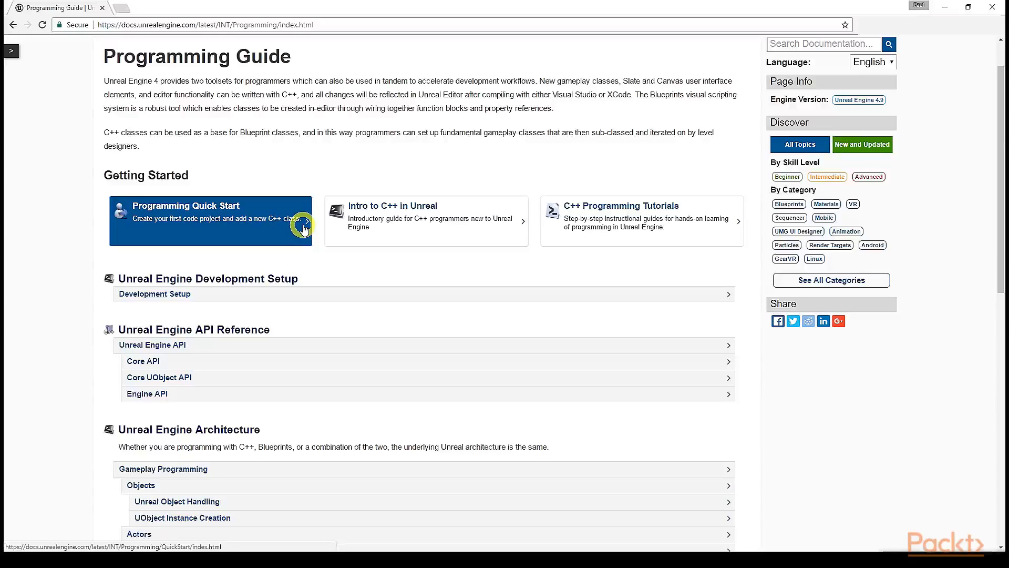
mouse_move(316, 233)
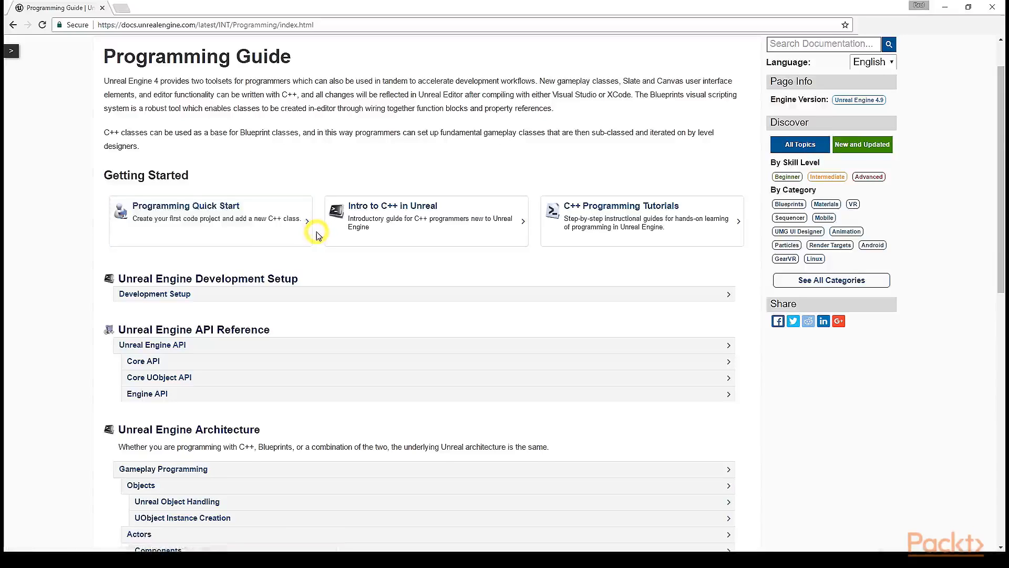
mouse_move(189, 360)
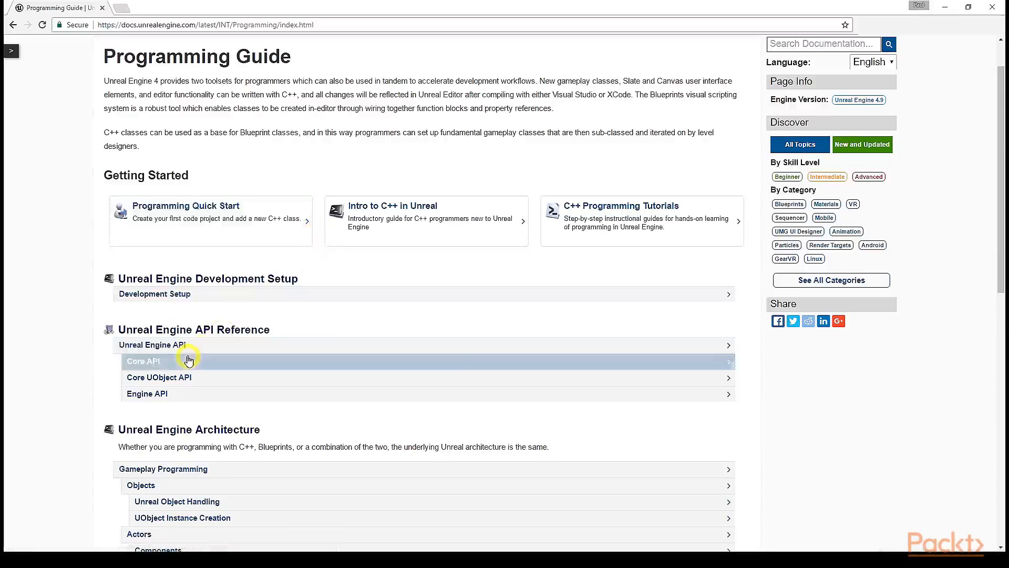
Step: Open the Unreal Engine API reference and go to the Runtime Engine module page
left_click(153, 345)
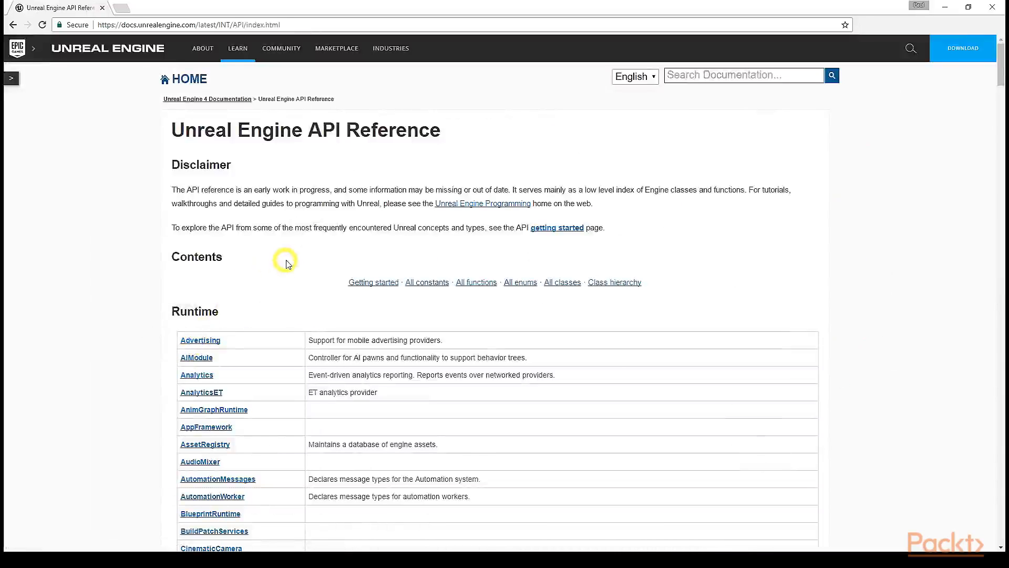
scroll("down", 3)
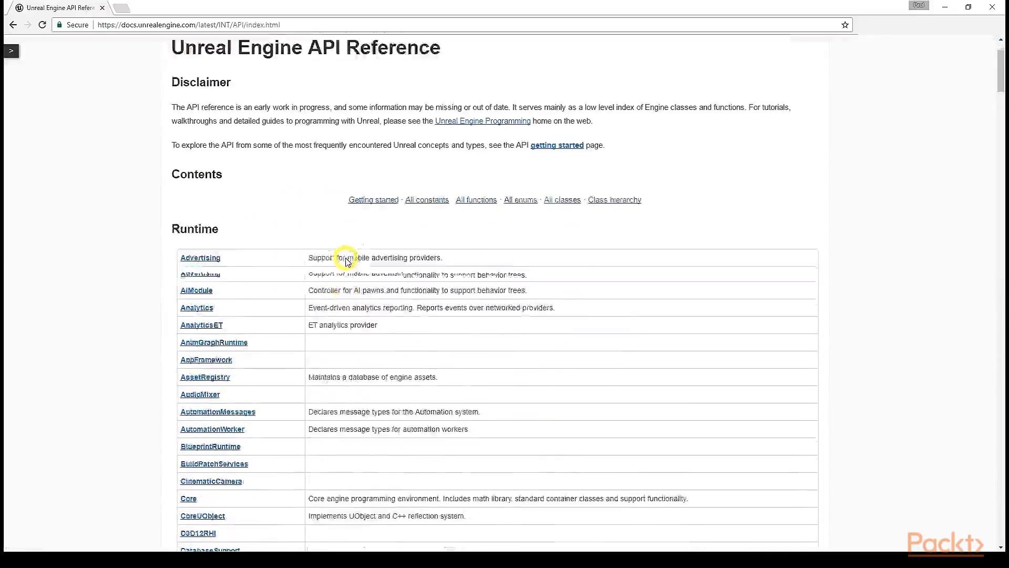
scroll("down", 3)
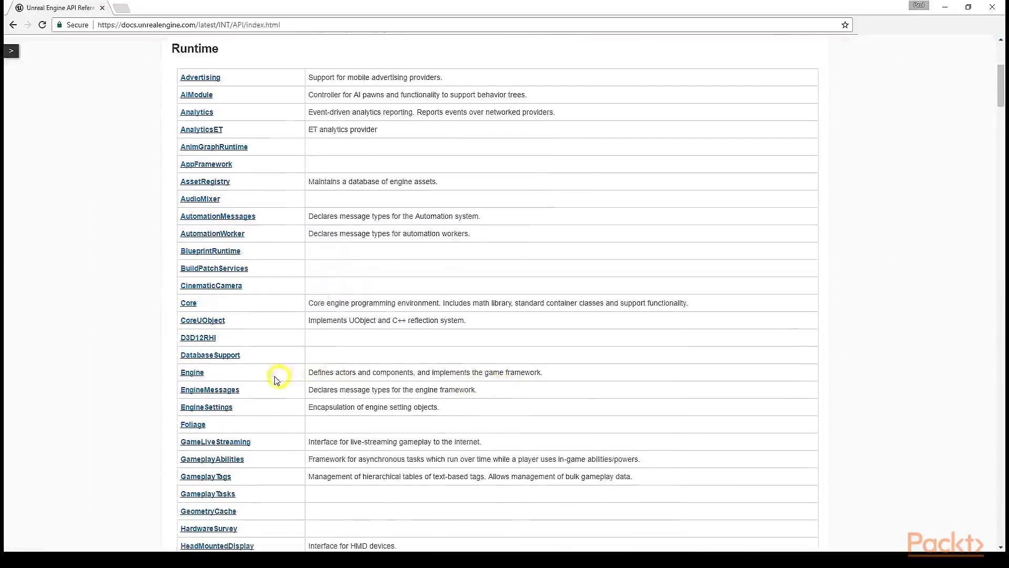
left_click(191, 372)
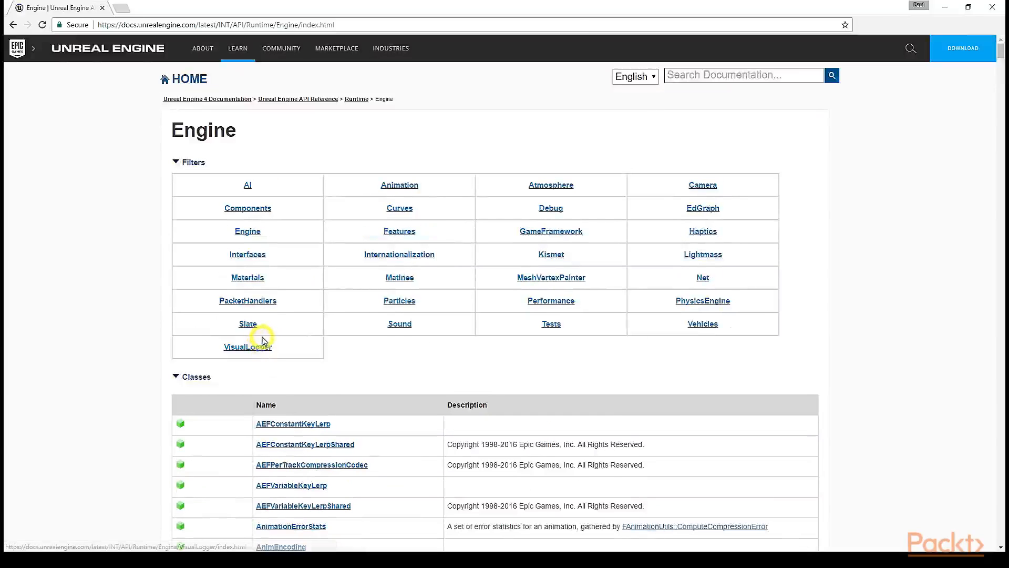
mouse_move(473, 247)
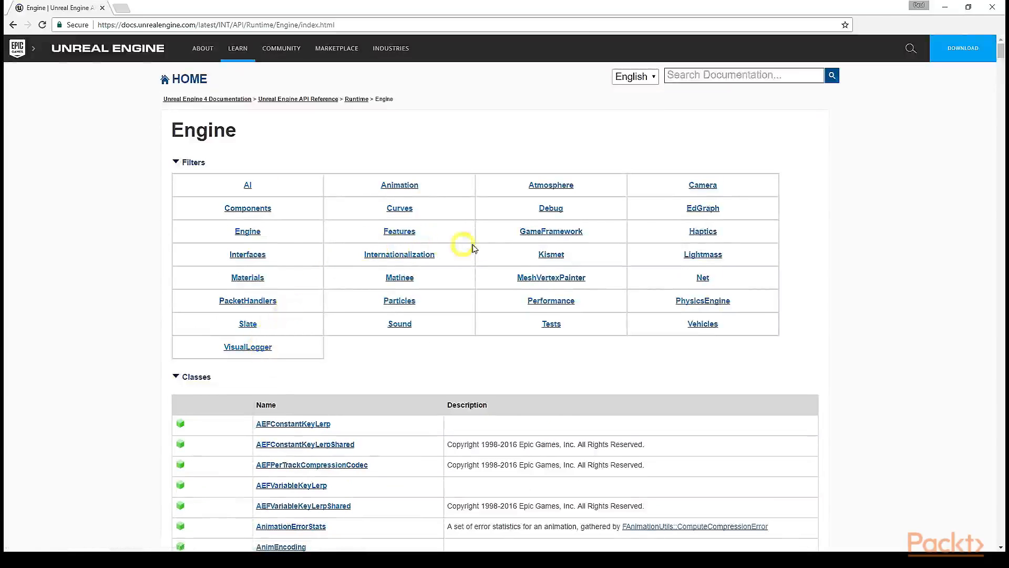
left_click(550, 232)
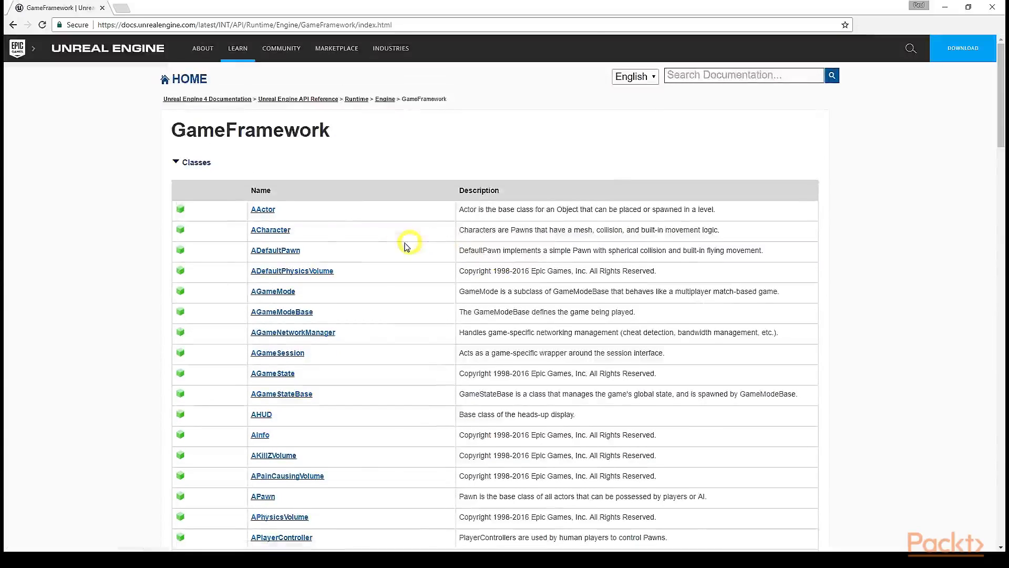
mouse_move(314, 233)
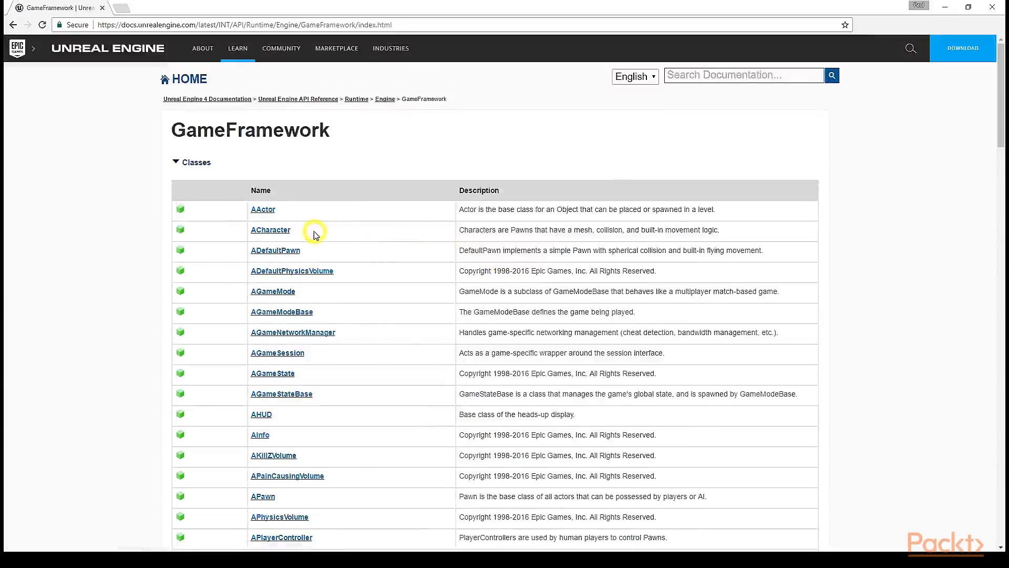
mouse_move(301, 239)
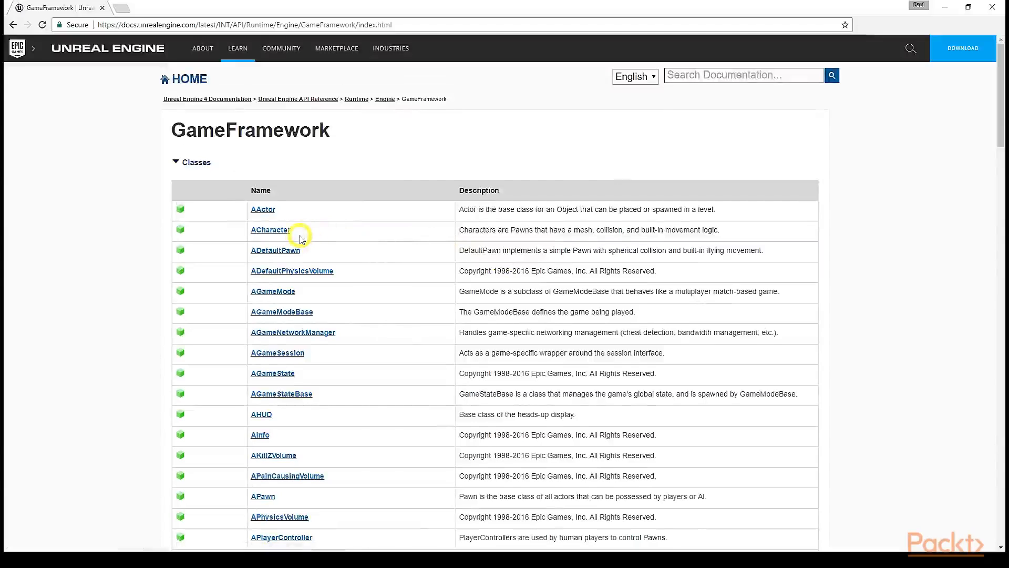
mouse_move(308, 233)
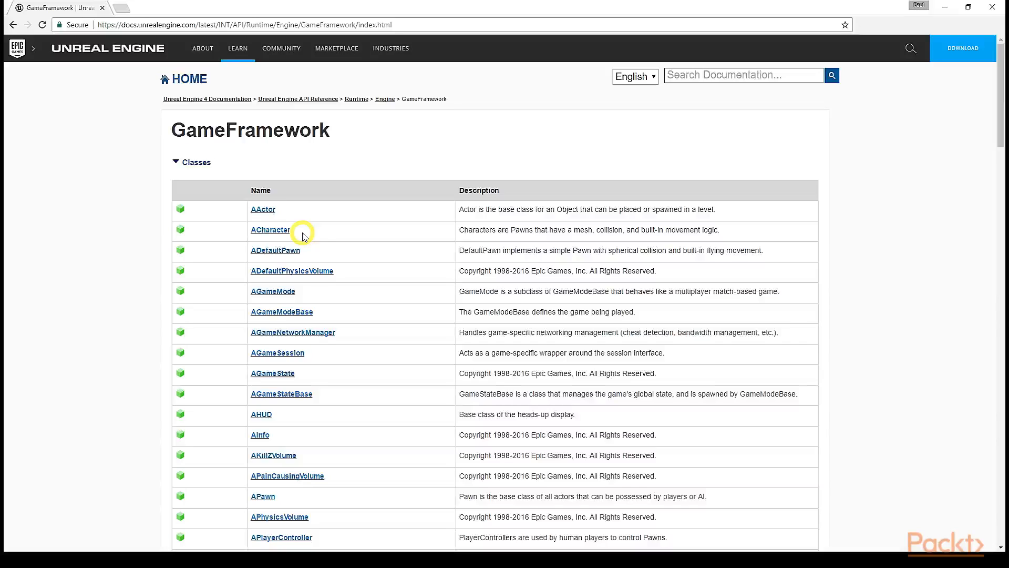
mouse_move(300, 230)
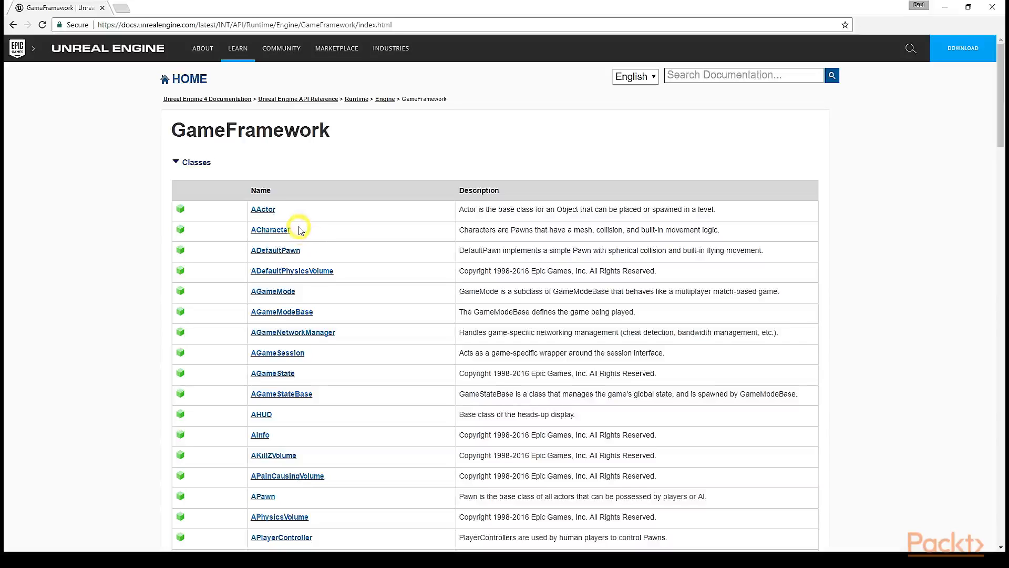
mouse_move(292, 176)
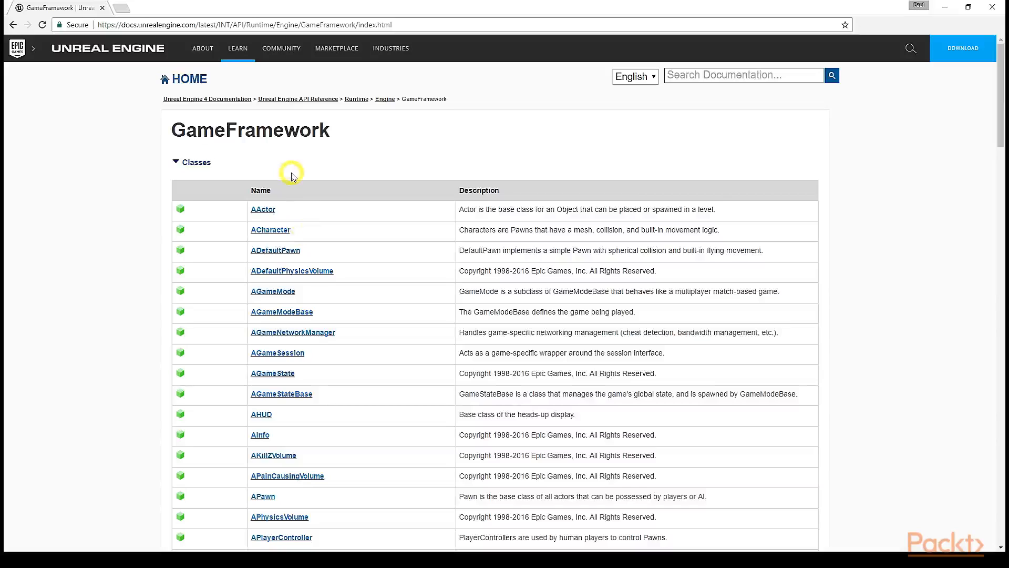
mouse_move(299, 152)
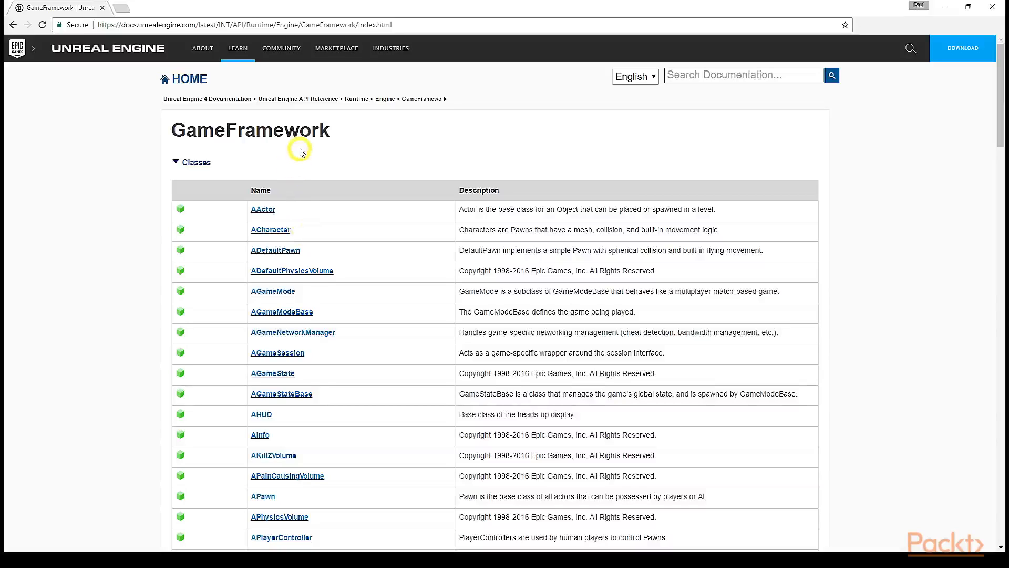
mouse_move(295, 173)
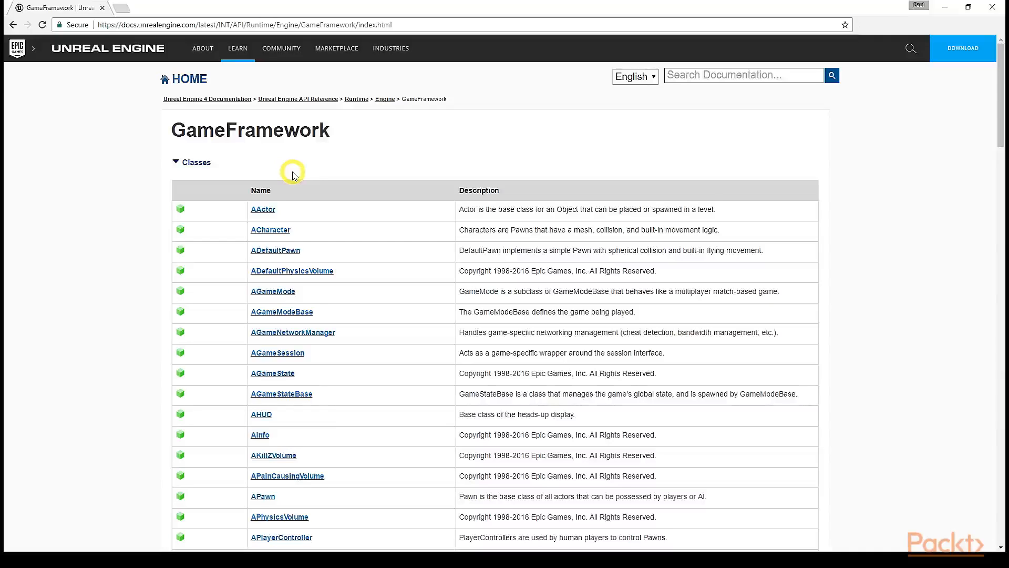
left_click(262, 209)
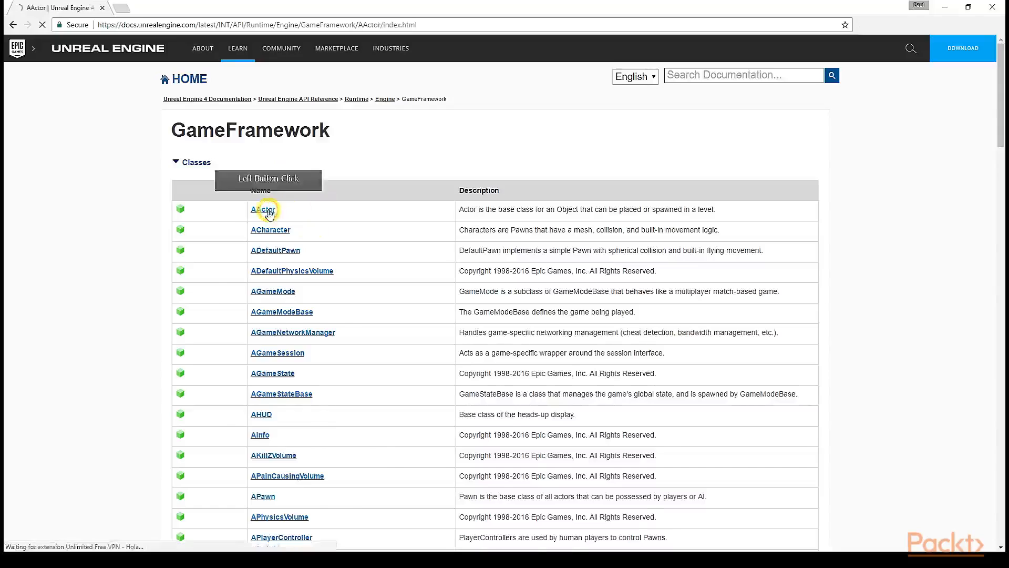
left_click(261, 209)
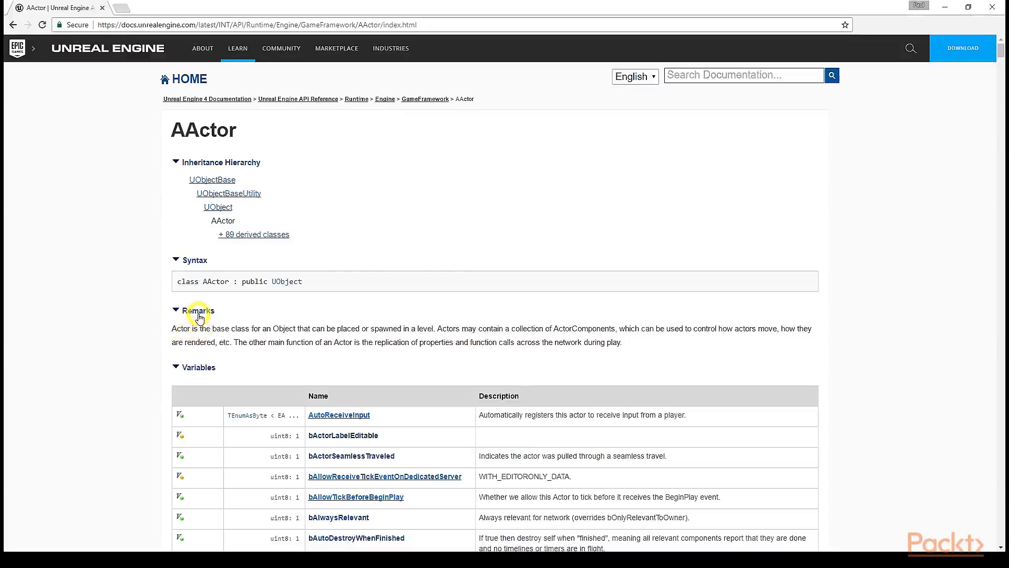
mouse_move(292, 200)
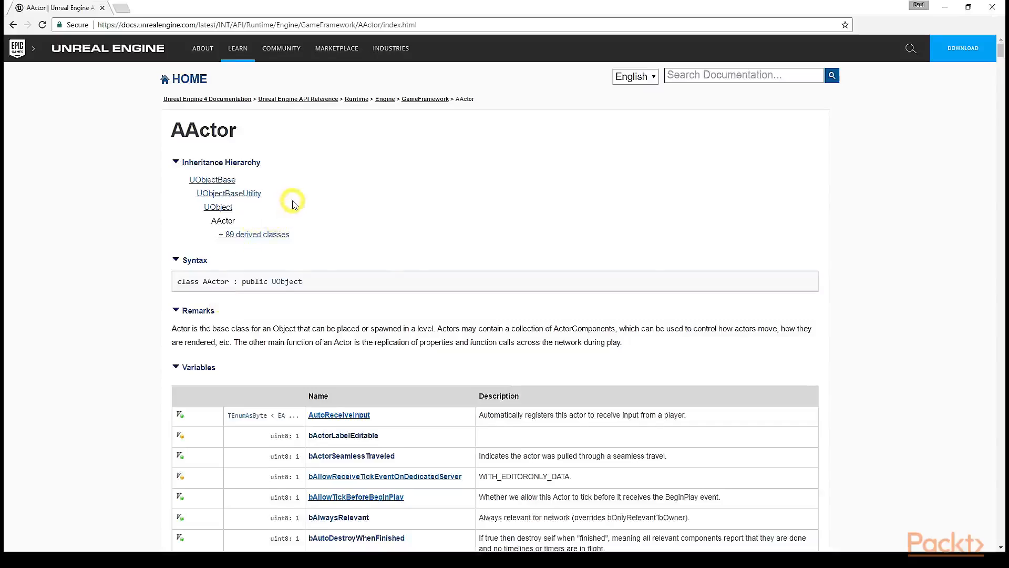
scroll("down", 3)
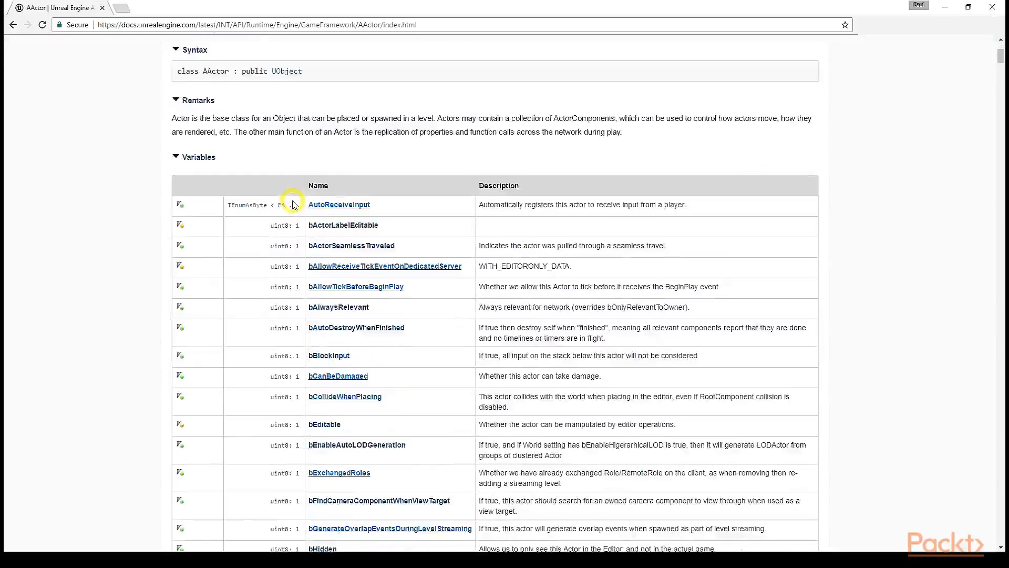
scroll("down", 3)
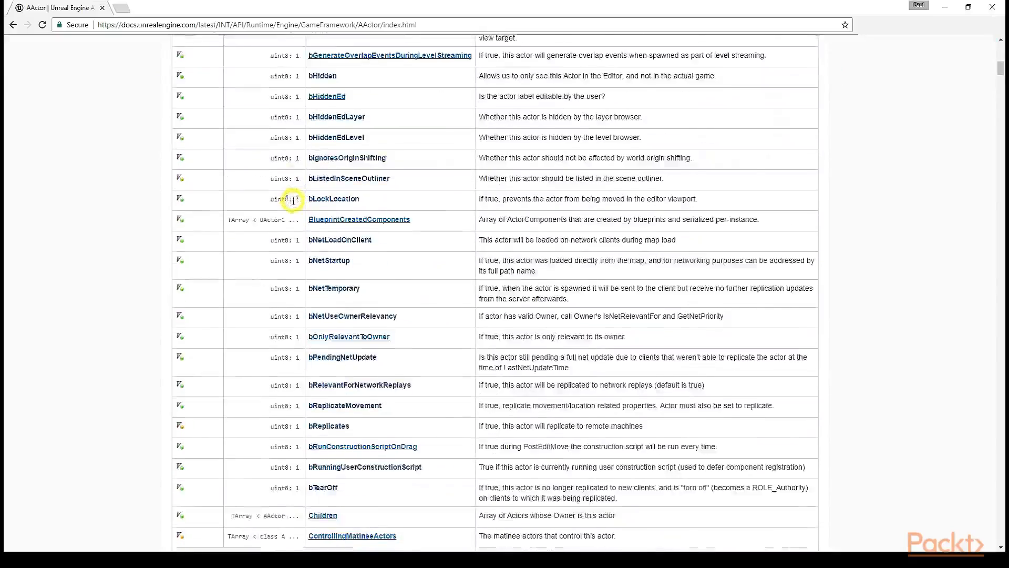
scroll("down", 3)
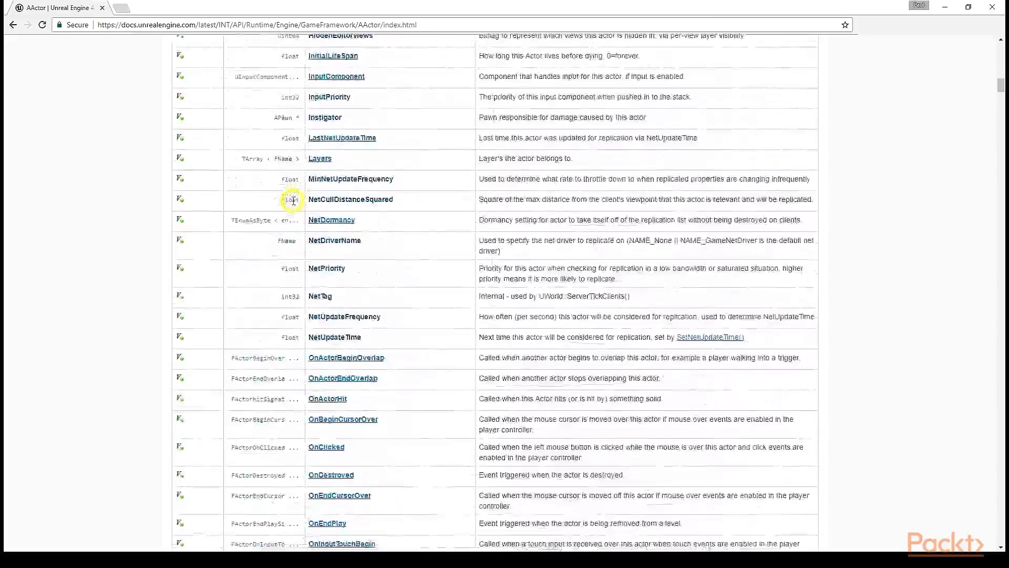
scroll("down", 3)
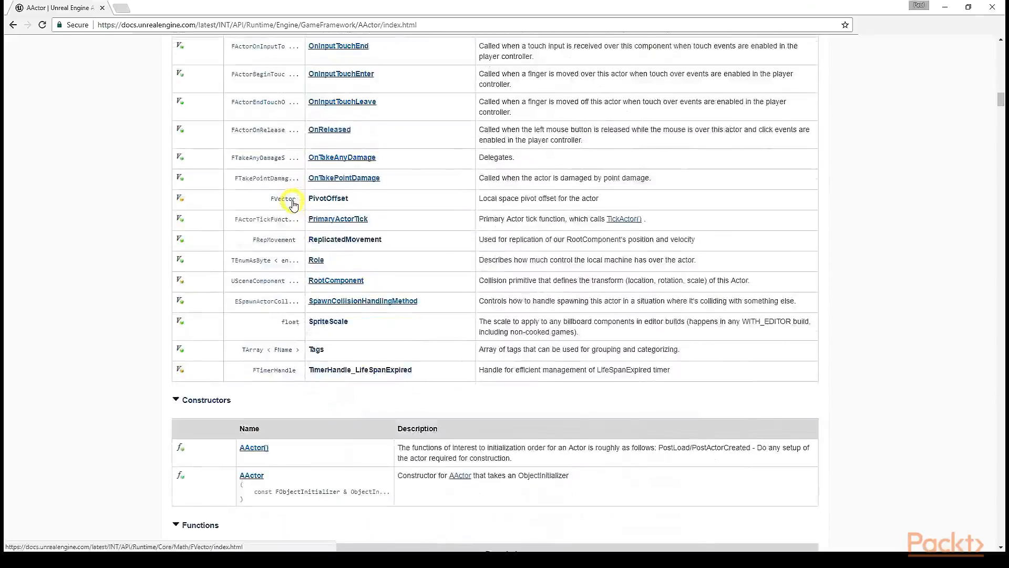
scroll("down", 3)
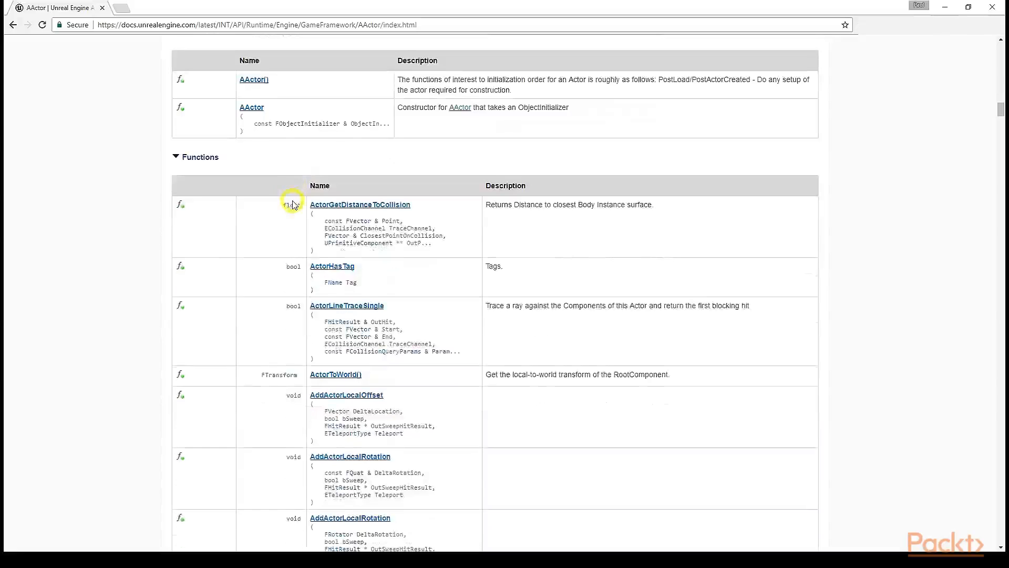
scroll("down", 3)
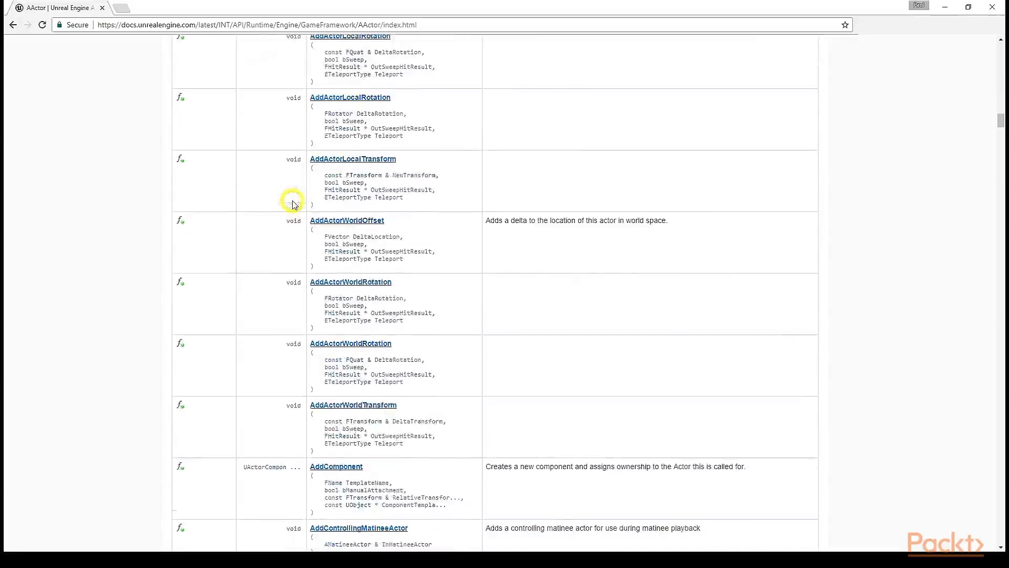
scroll("down", 3)
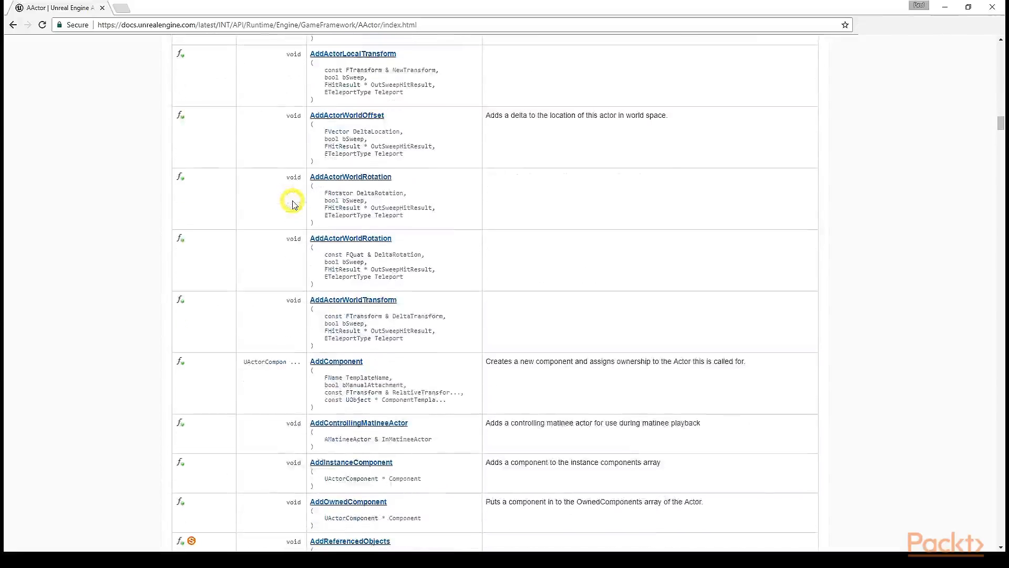
scroll("down", 3)
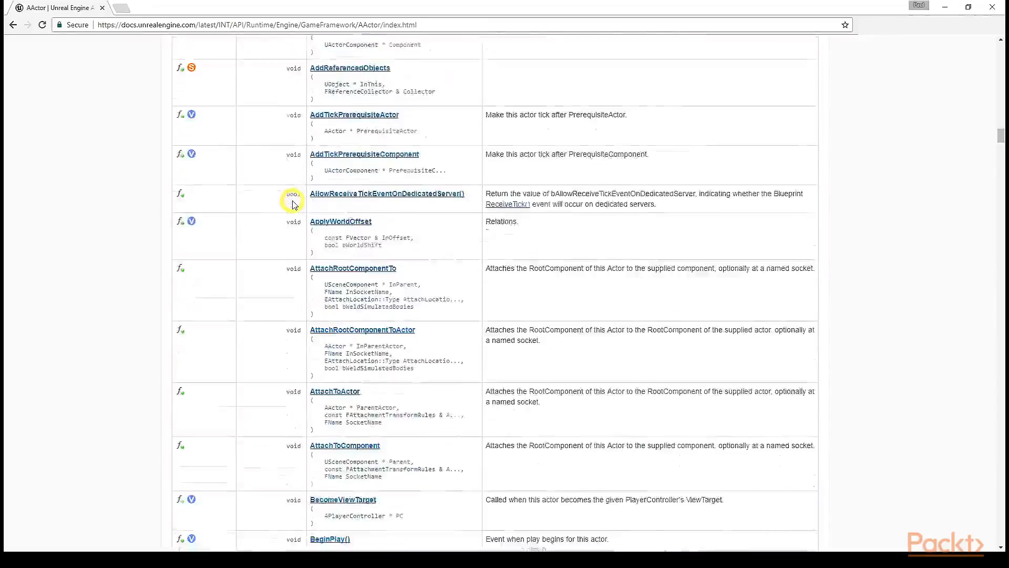
scroll("down", 3)
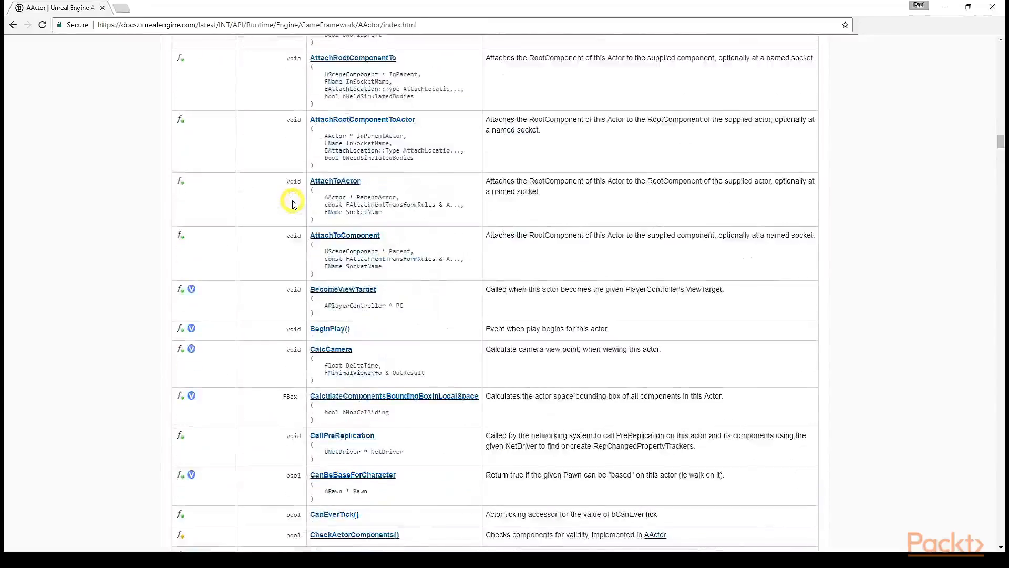
scroll("down", 3)
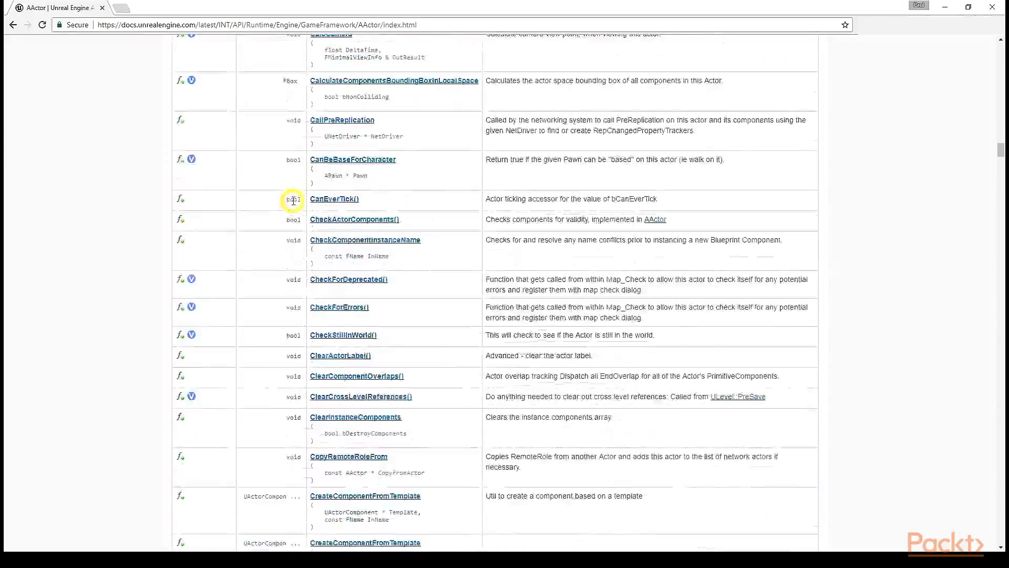
scroll("down", 3)
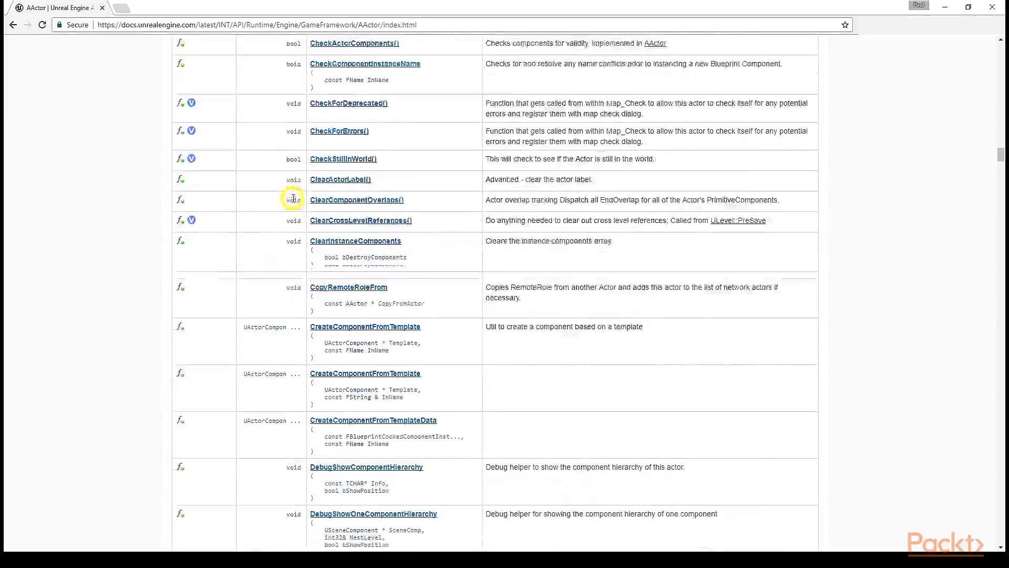
scroll("down", 3)
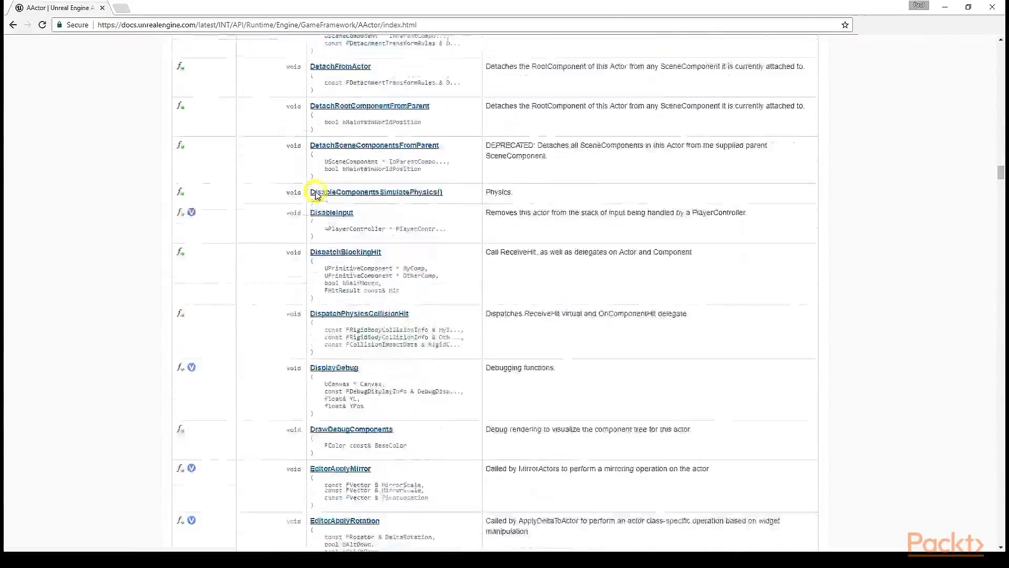
scroll("down", 3)
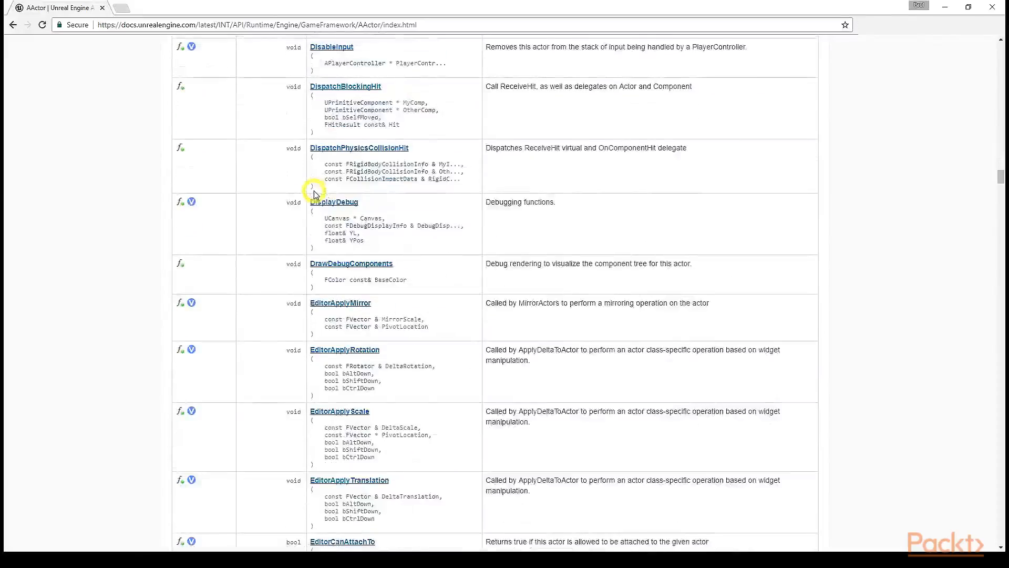
scroll("down", 3)
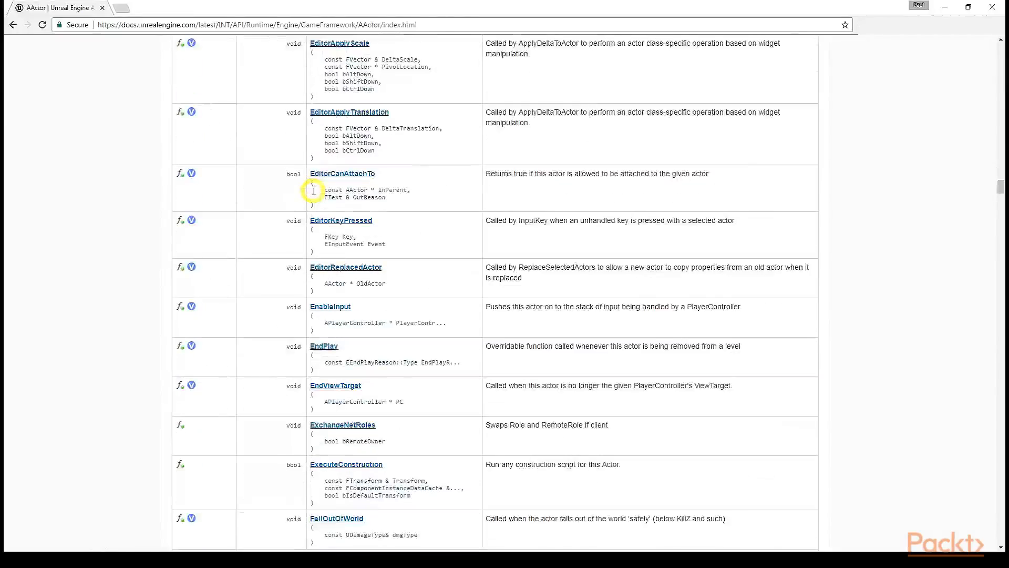
scroll("down", 3)
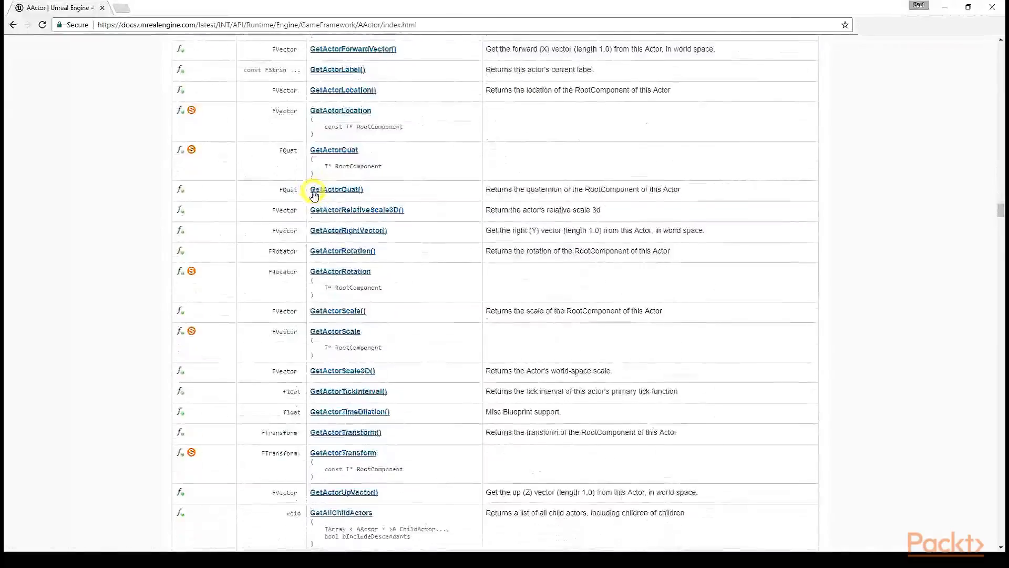
scroll("down", 3)
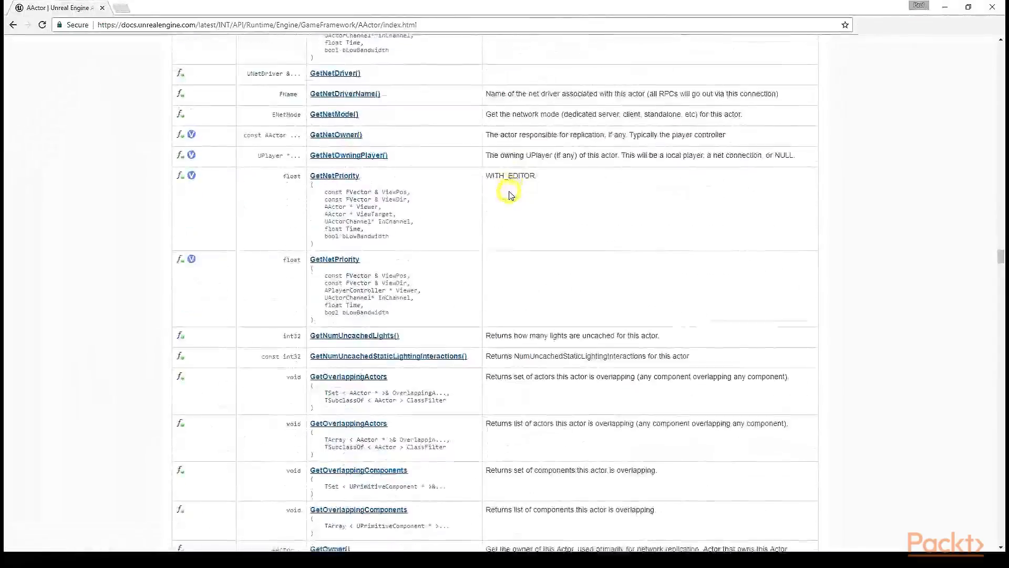
scroll("down", 3)
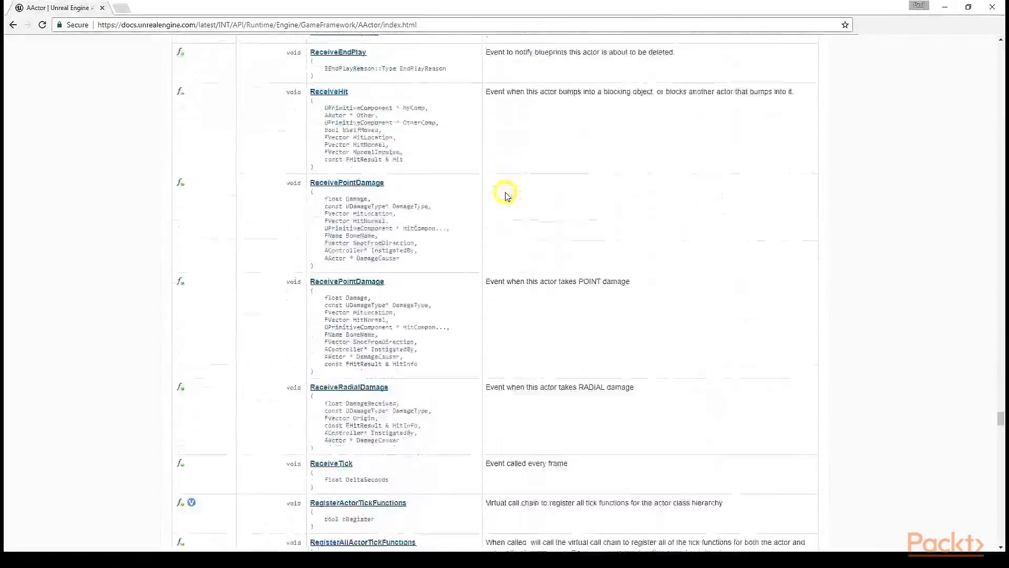
scroll("down", 3)
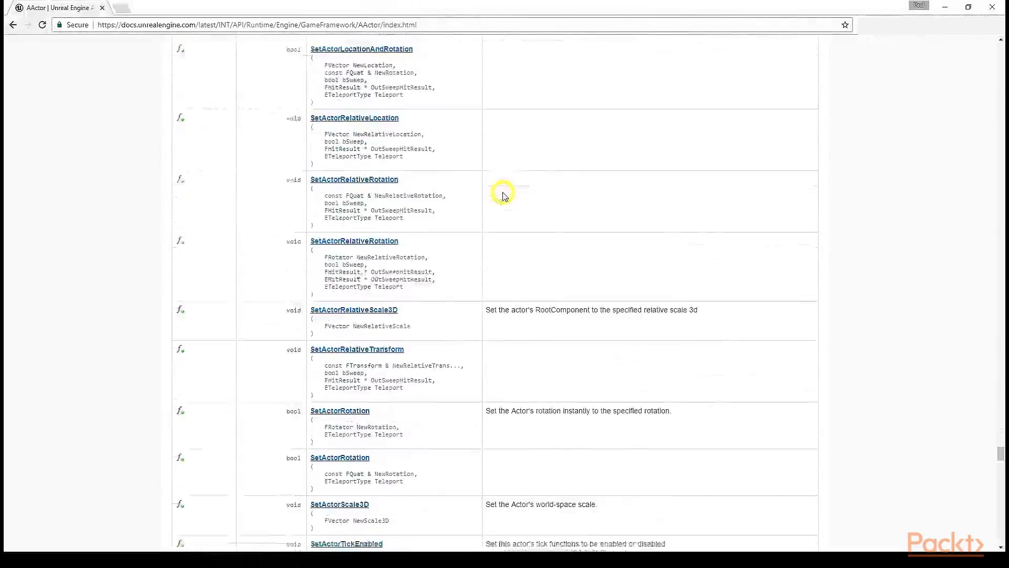
scroll("down", 3)
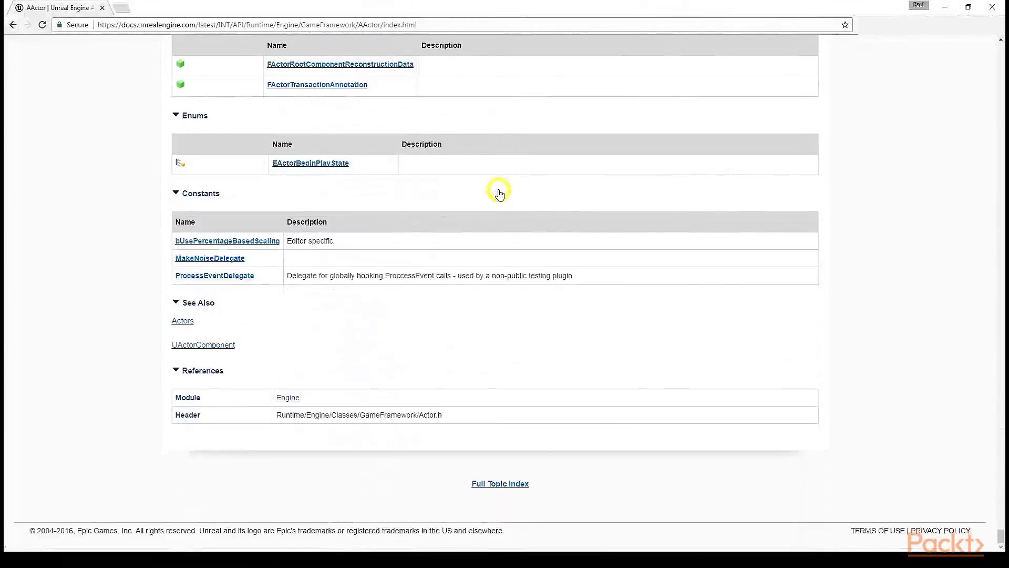
scroll("up", 3)
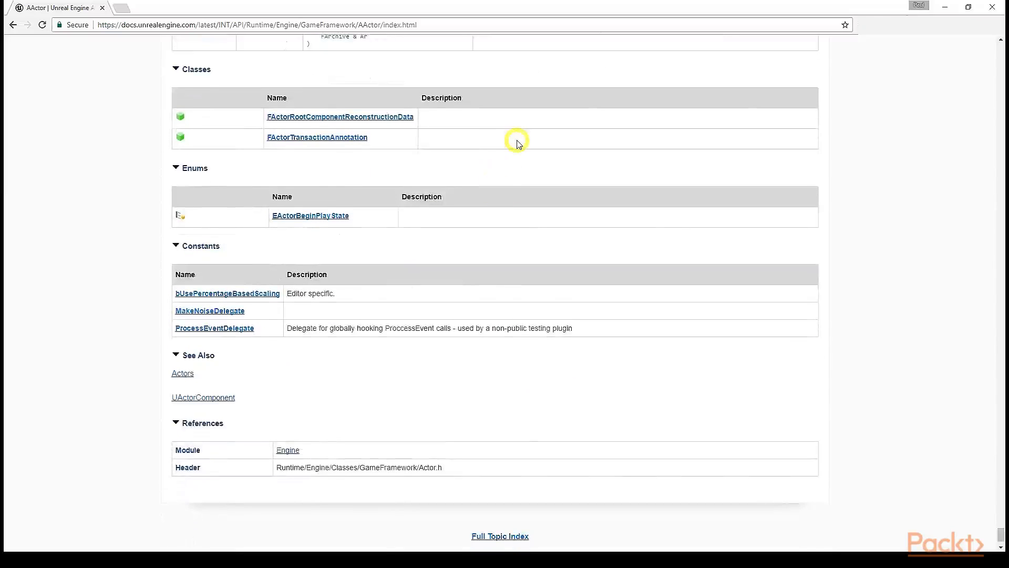
mouse_move(515, 138)
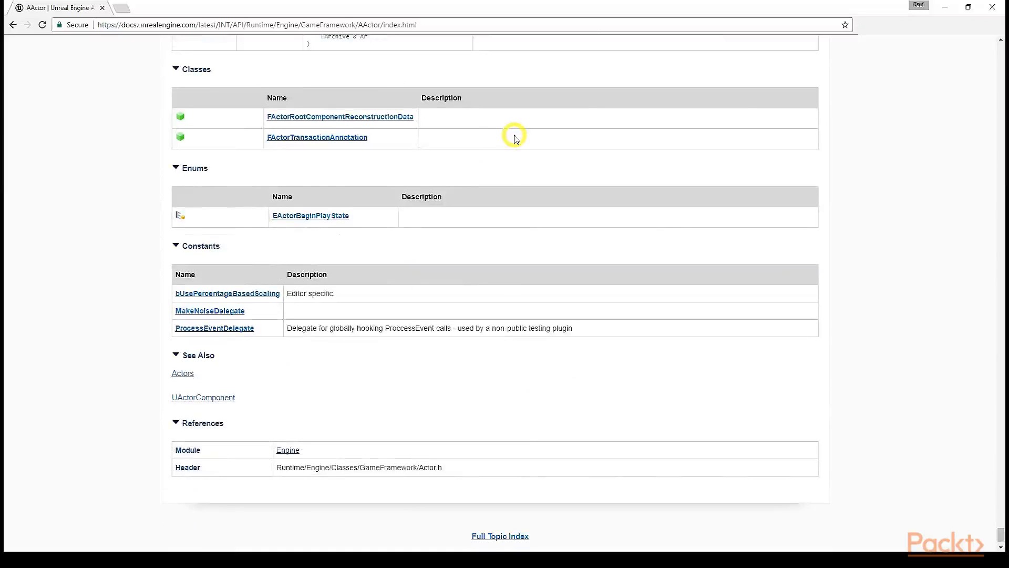
mouse_move(510, 134)
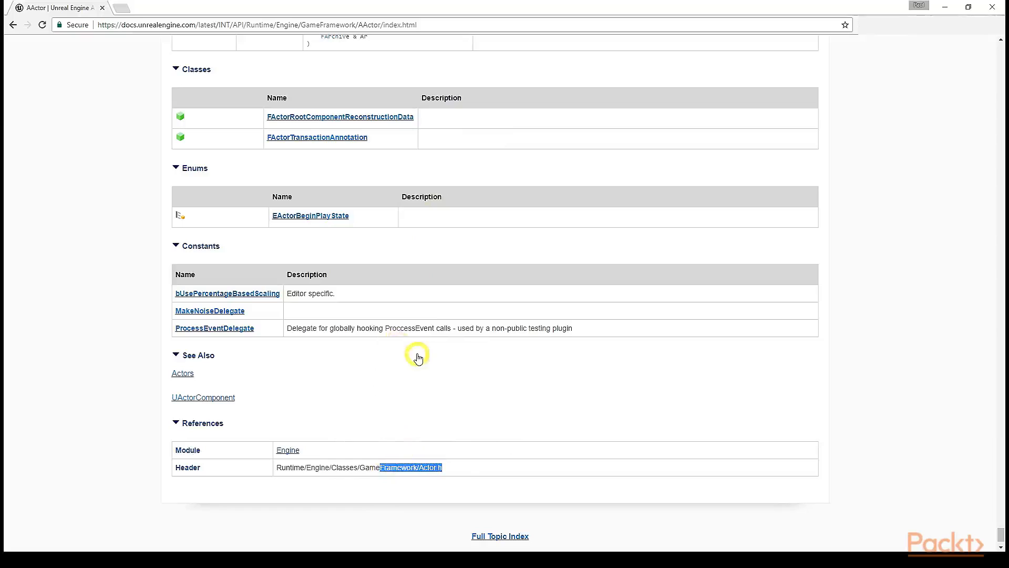
mouse_move(417, 357)
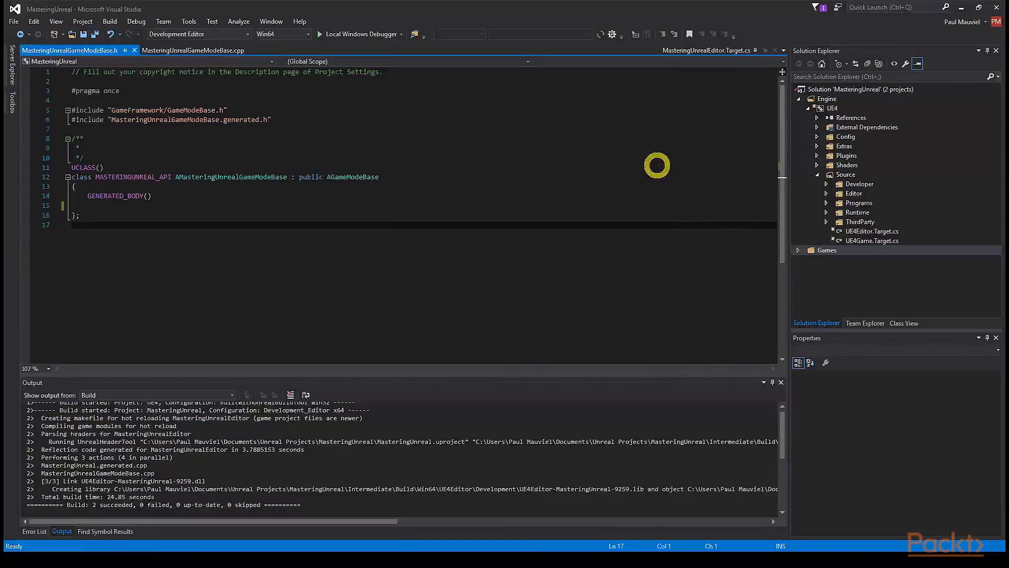
mouse_move(623, 175)
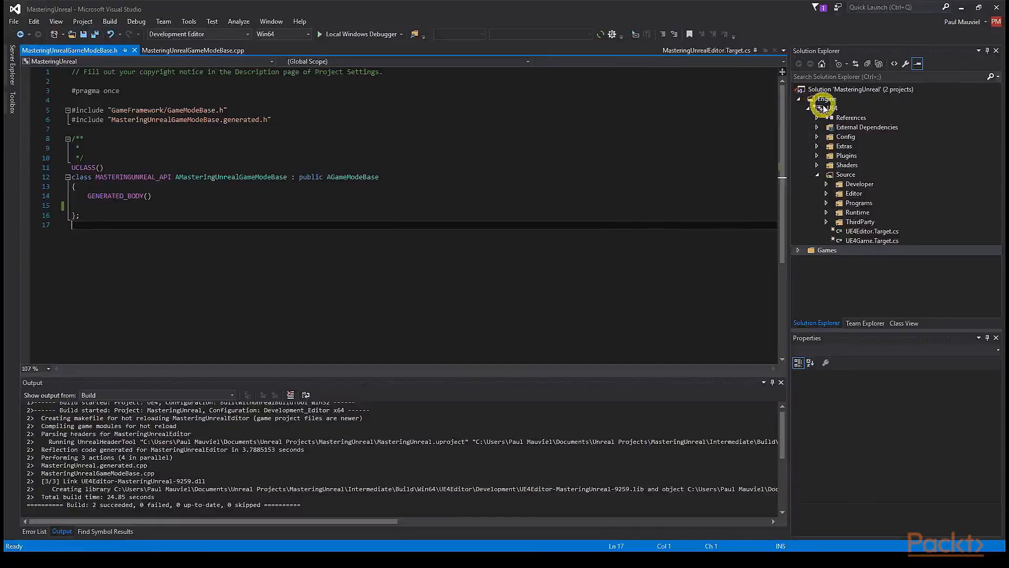
mouse_move(822, 98)
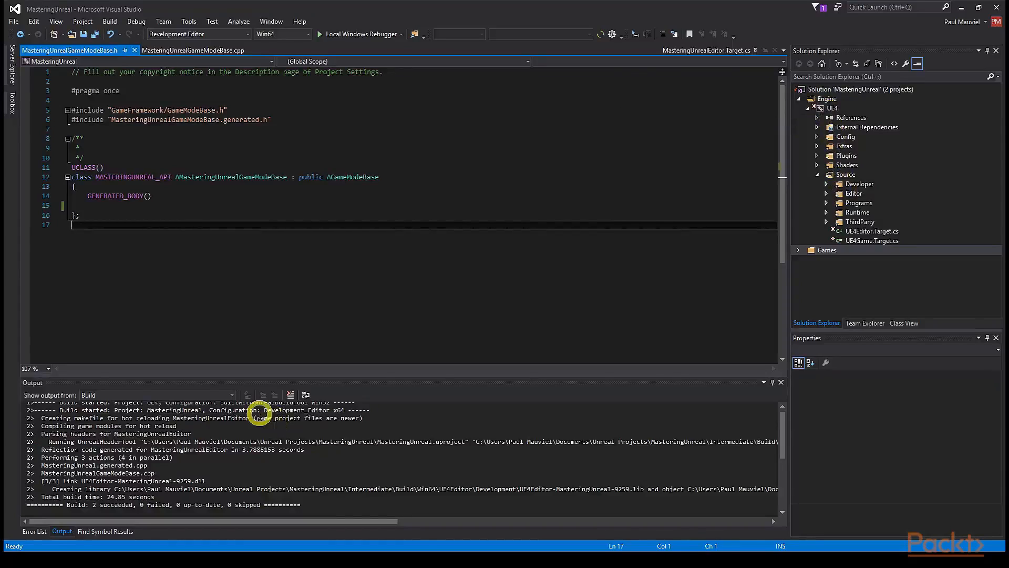
mouse_move(132, 492)
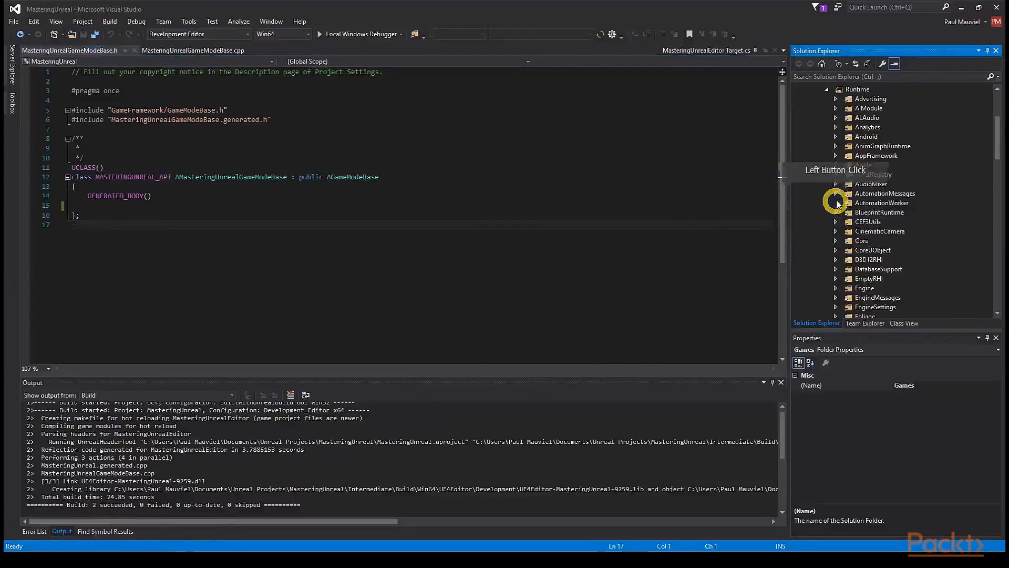
Step: Expand Engine > Classes > GameFramework in Solution Explorer and open Actor.h
left_click(835, 287)
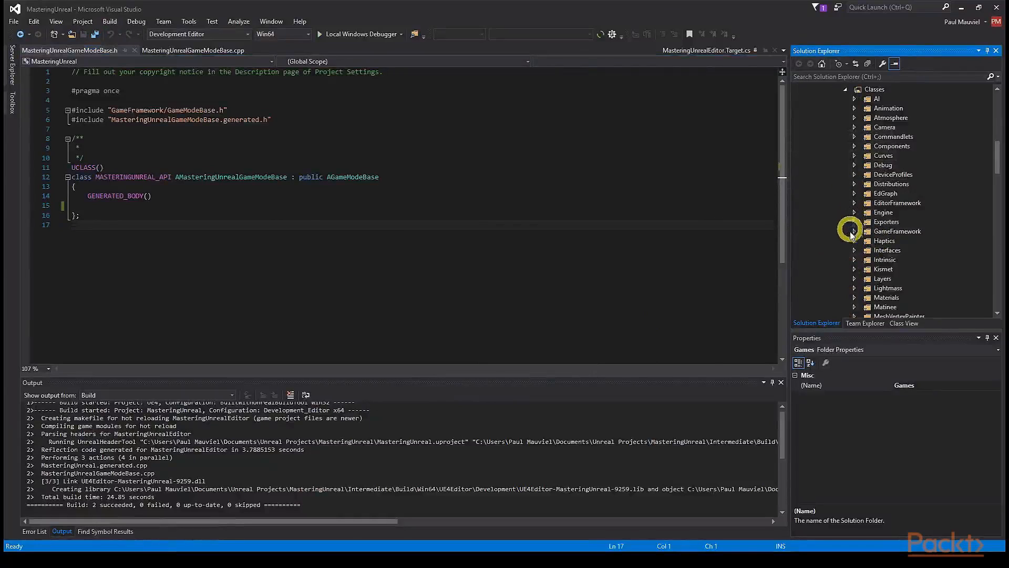
left_click(857, 231)
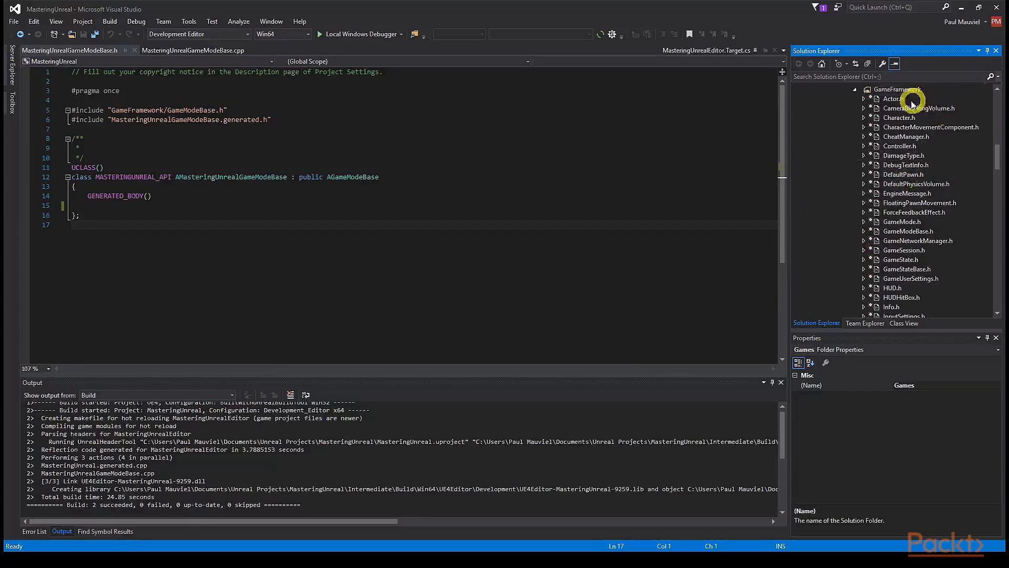
double_click(894, 98)
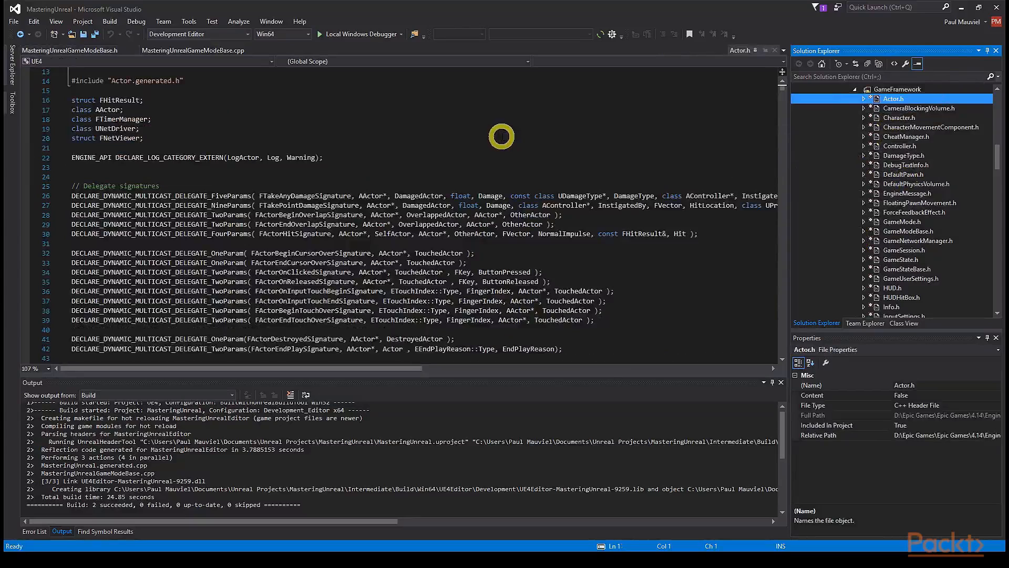
scroll("down", 3)
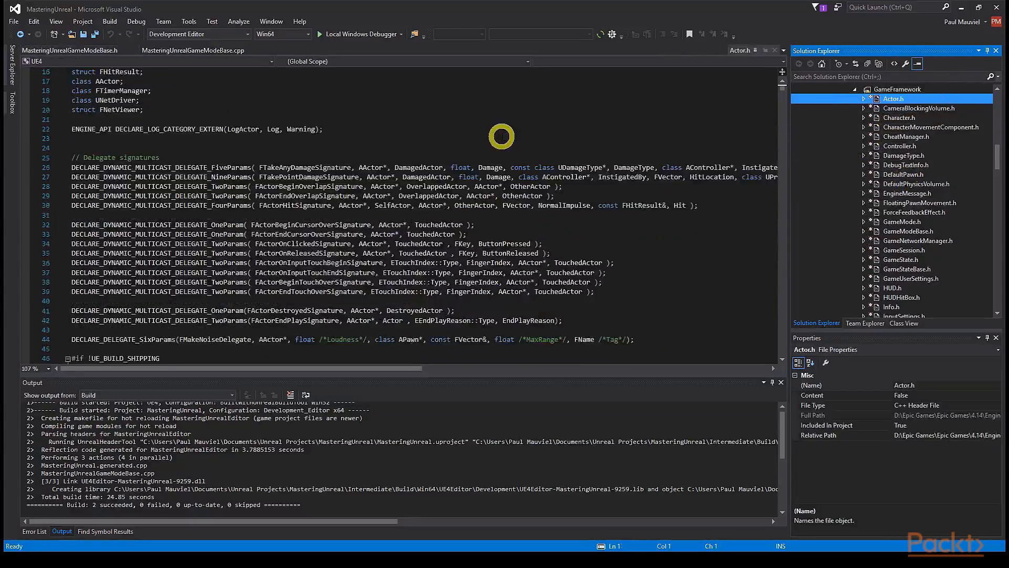
scroll("down", 3)
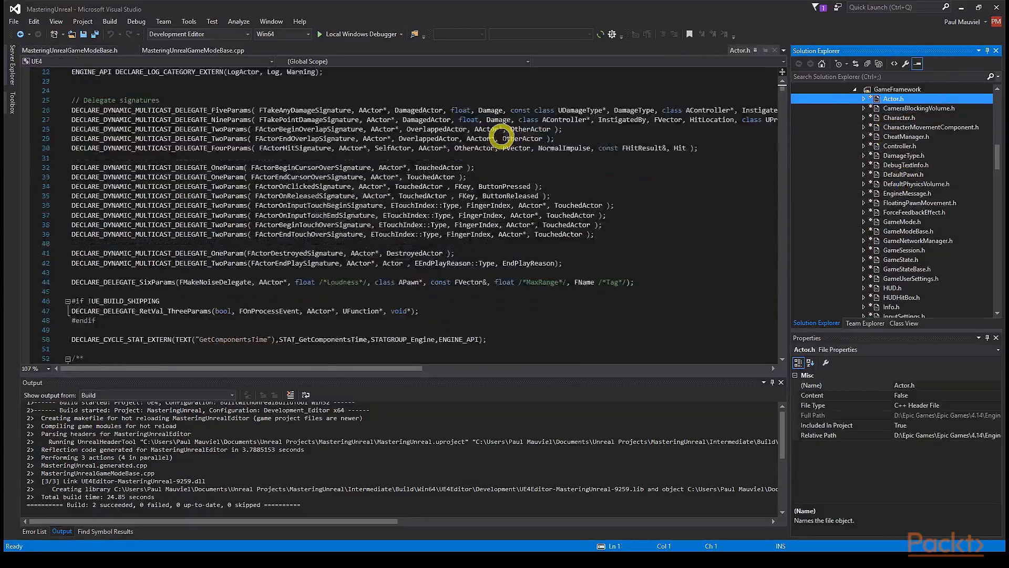
scroll("down", 3)
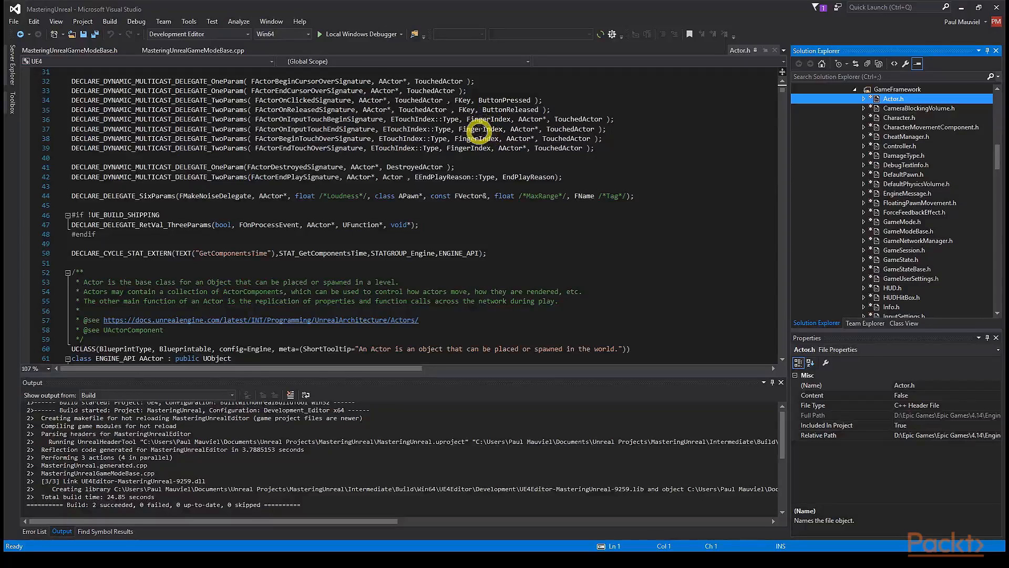
mouse_move(458, 122)
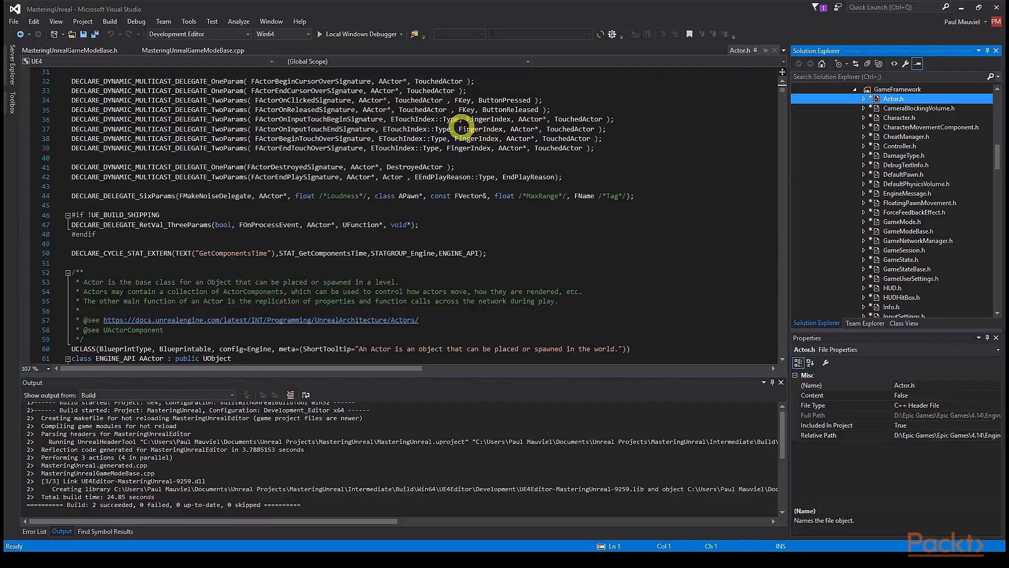
scroll("down", 3)
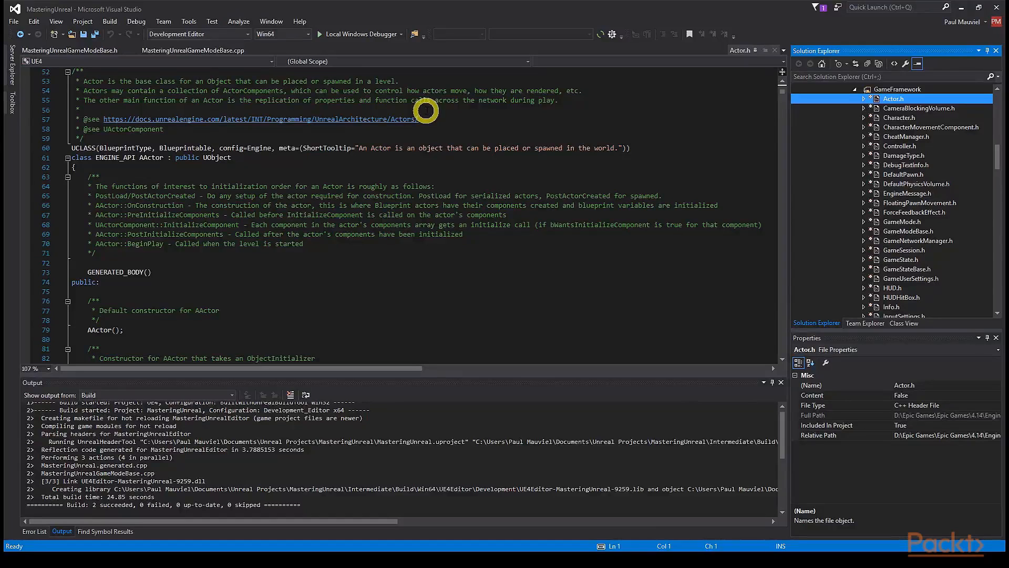
mouse_move(424, 95)
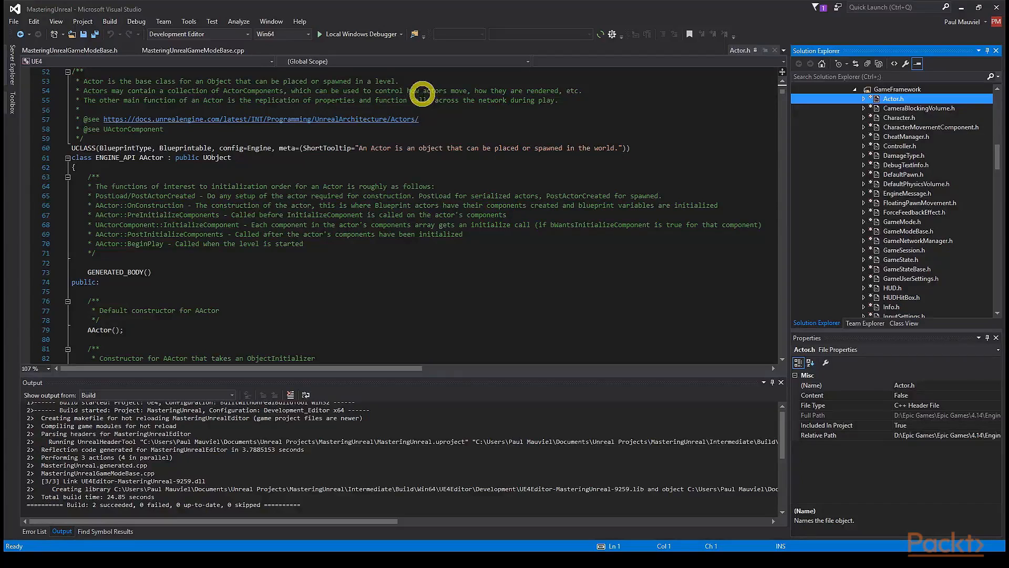